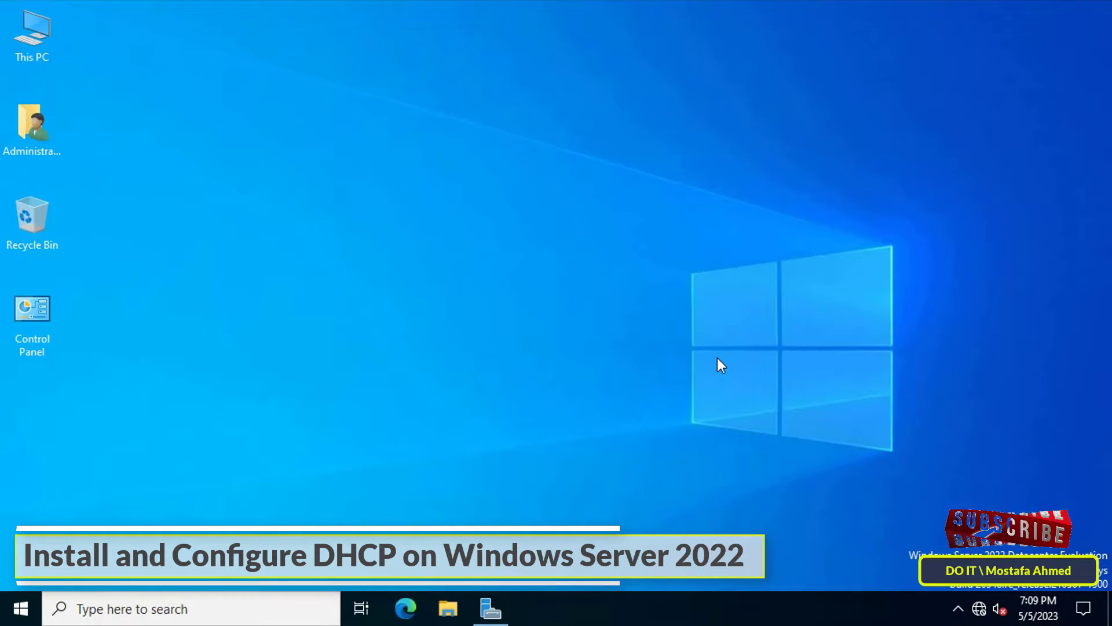
mouse_move(695, 374)
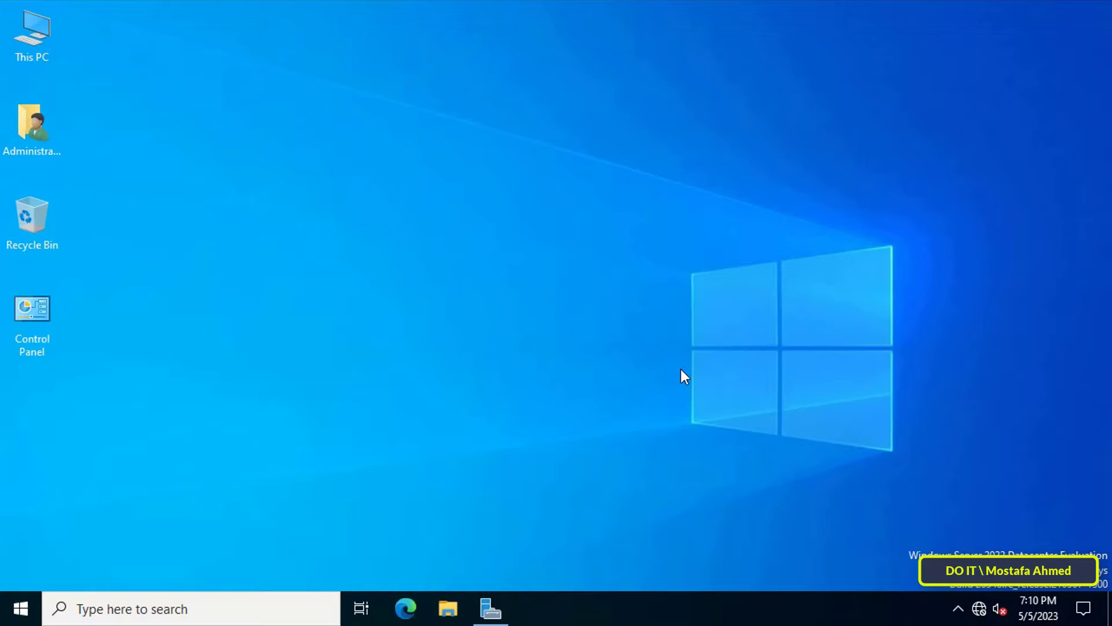
mouse_move(575, 533)
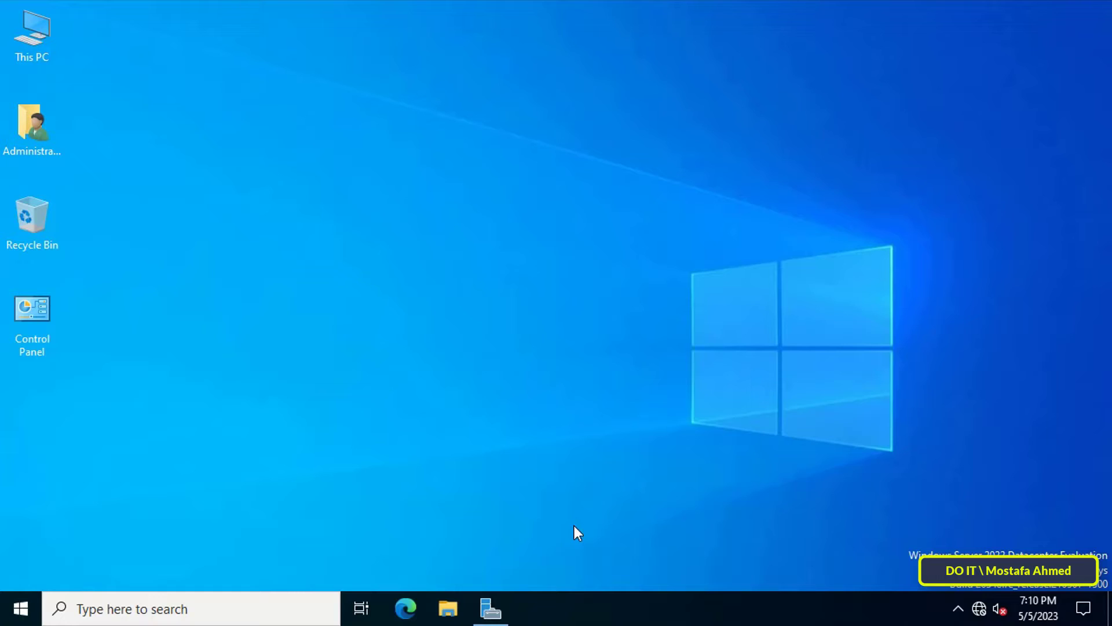
Step: Start the Add Roles and Features wizard as a role-based installation targeting Server2022.DOIT.COM
click(490, 609)
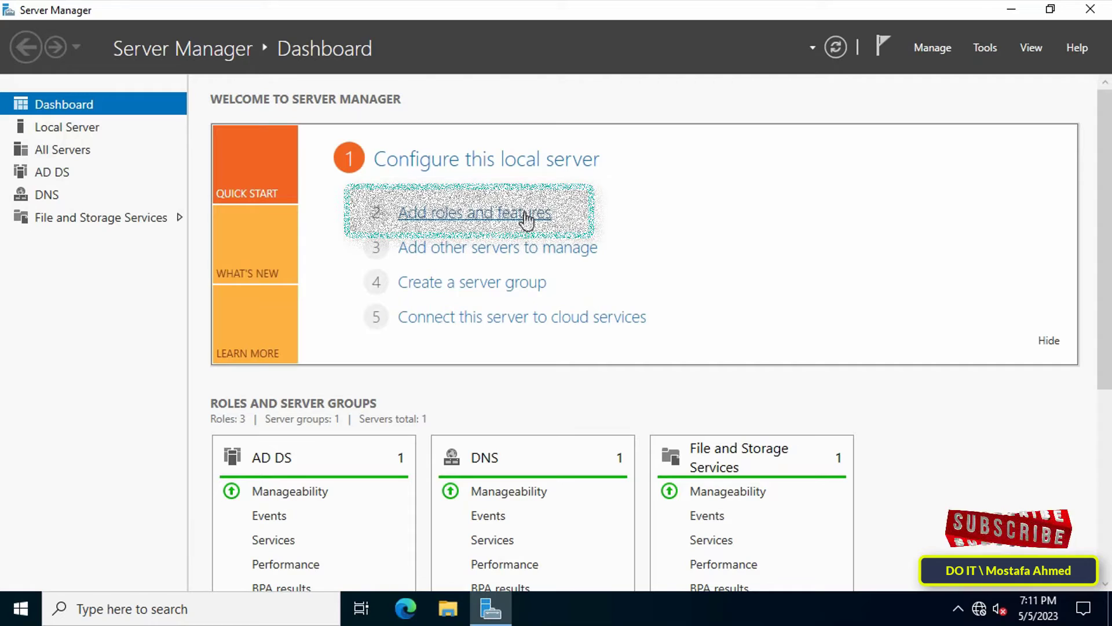
click(475, 213)
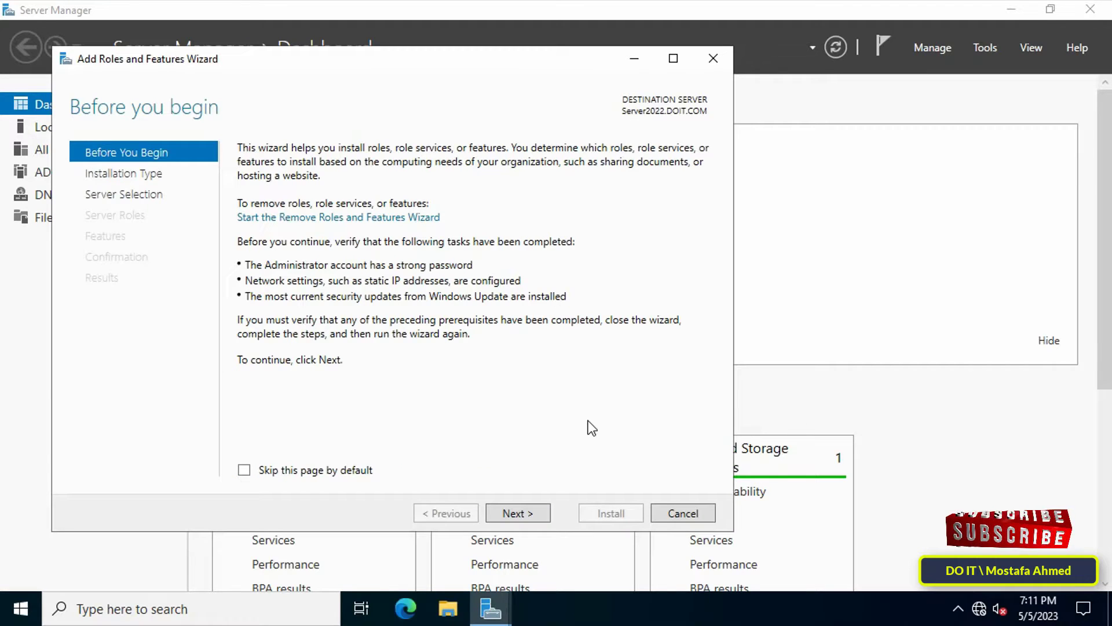
click(517, 513)
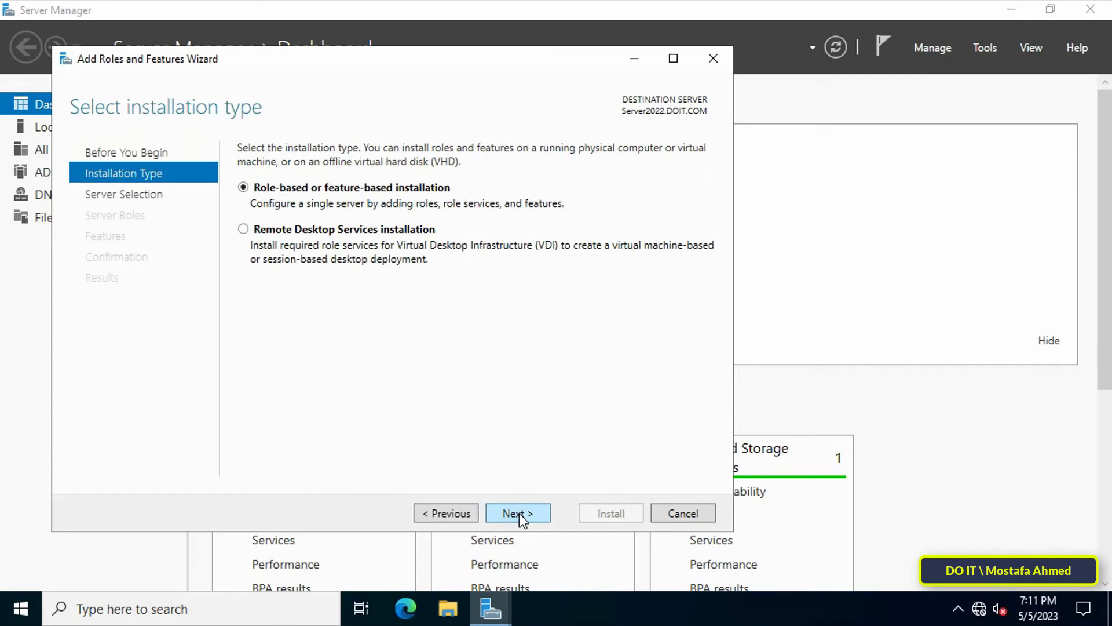
mouse_move(531, 490)
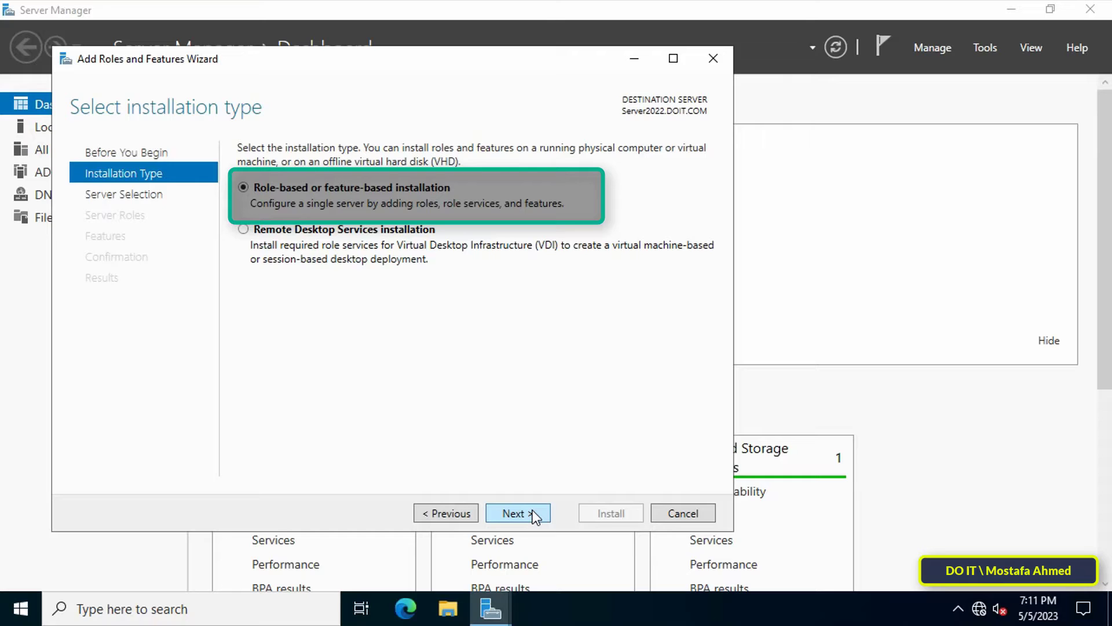
click(518, 513)
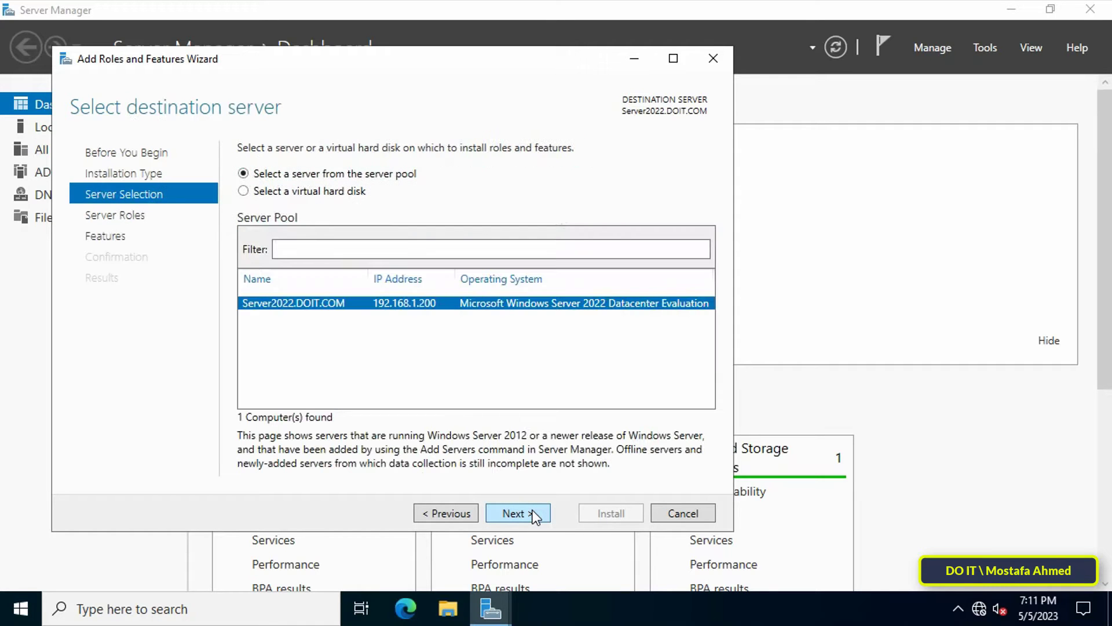
mouse_move(378, 324)
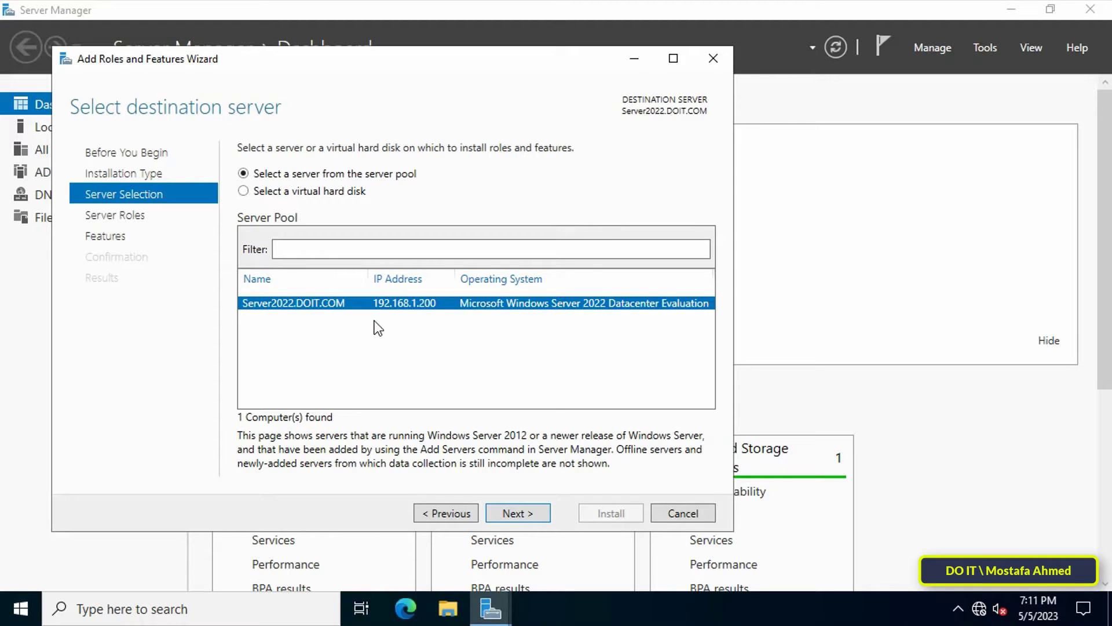
mouse_move(518, 512)
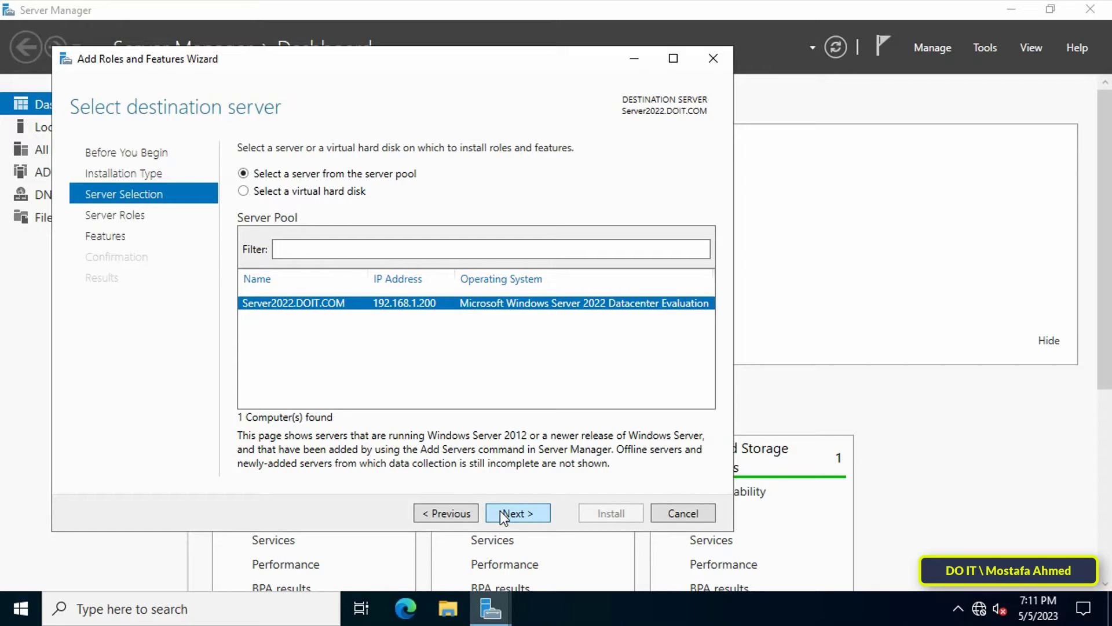
Step: Select the DHCP Server role with its DHCP management tools and reach the Confirmation page
click(518, 513)
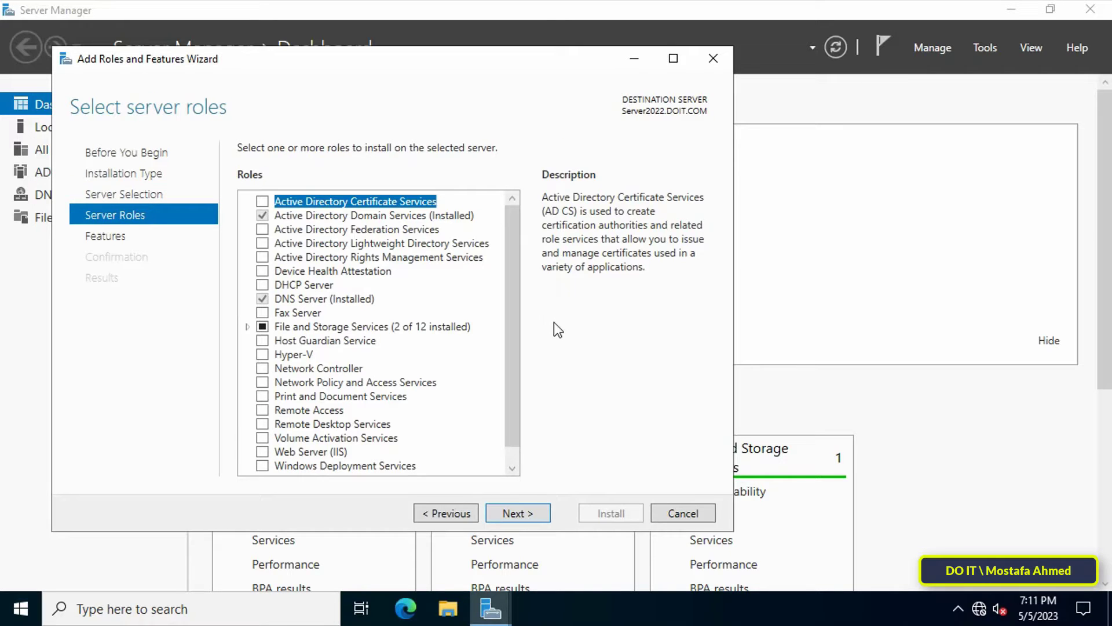
mouse_move(379, 321)
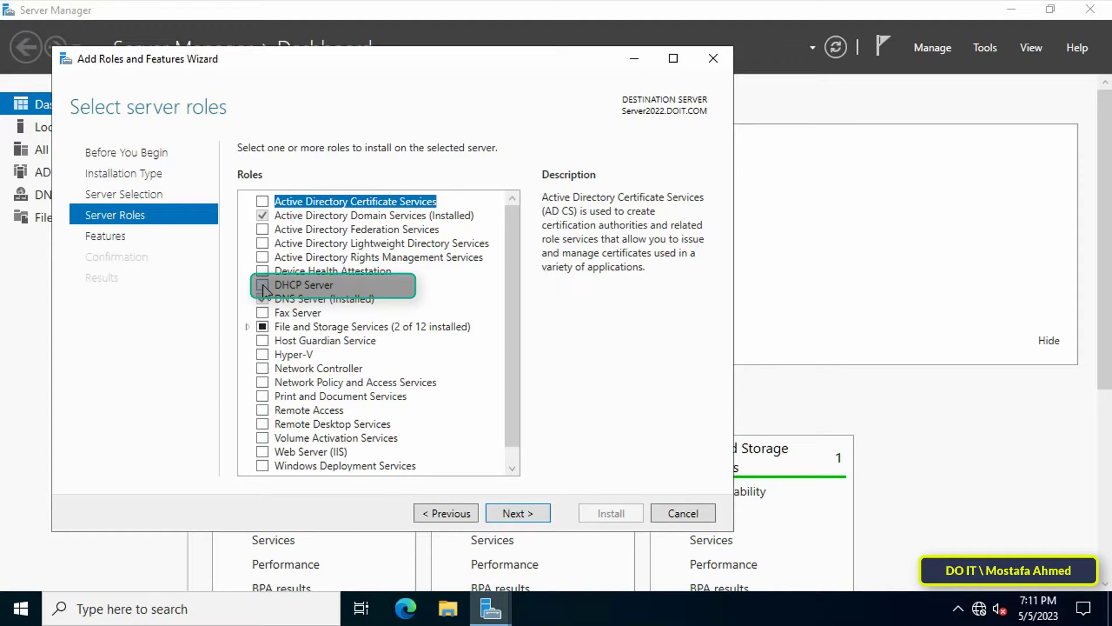
click(263, 284)
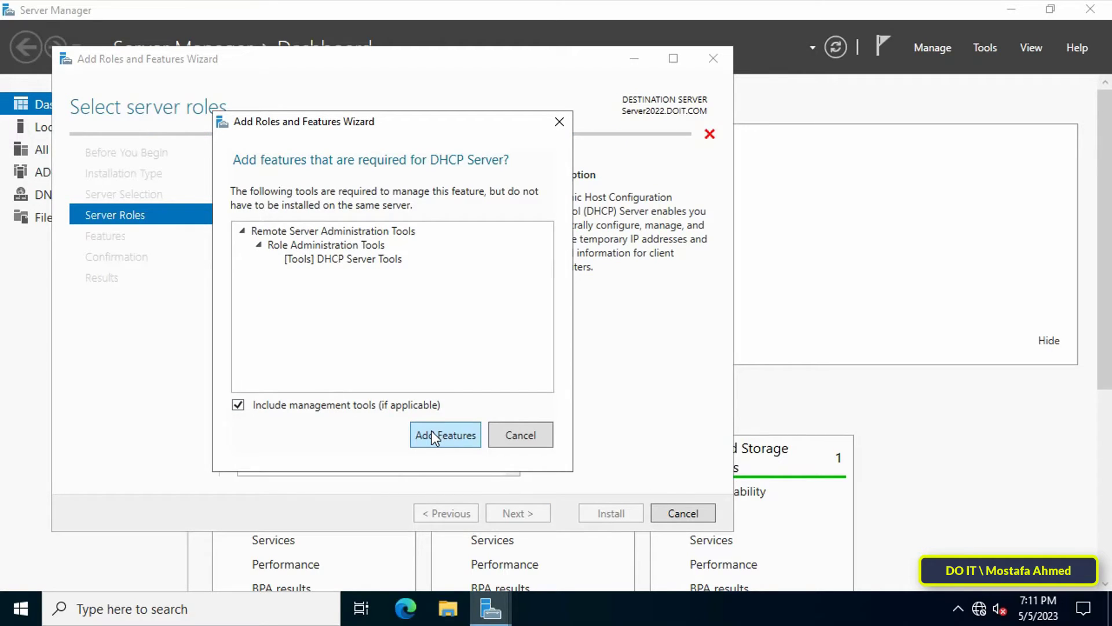
click(445, 436)
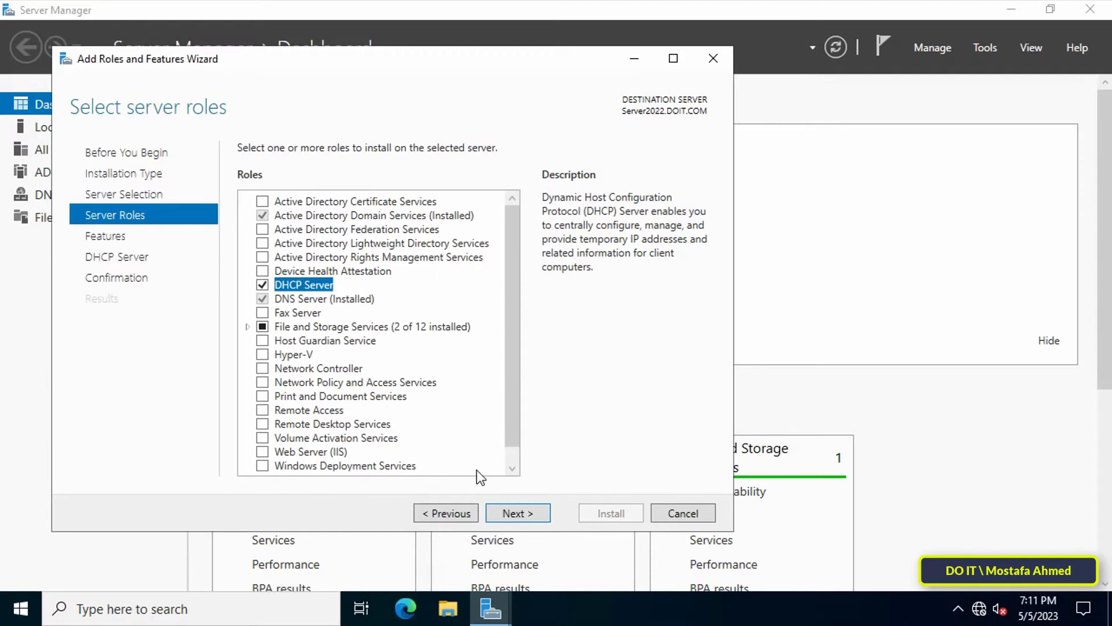
click(518, 512)
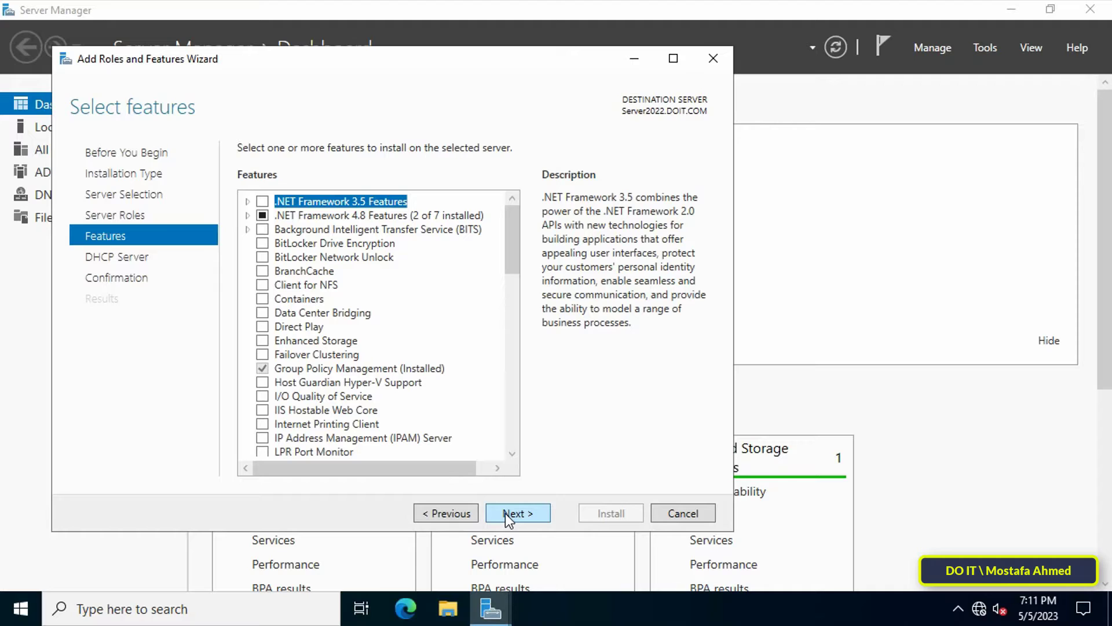
click(517, 513)
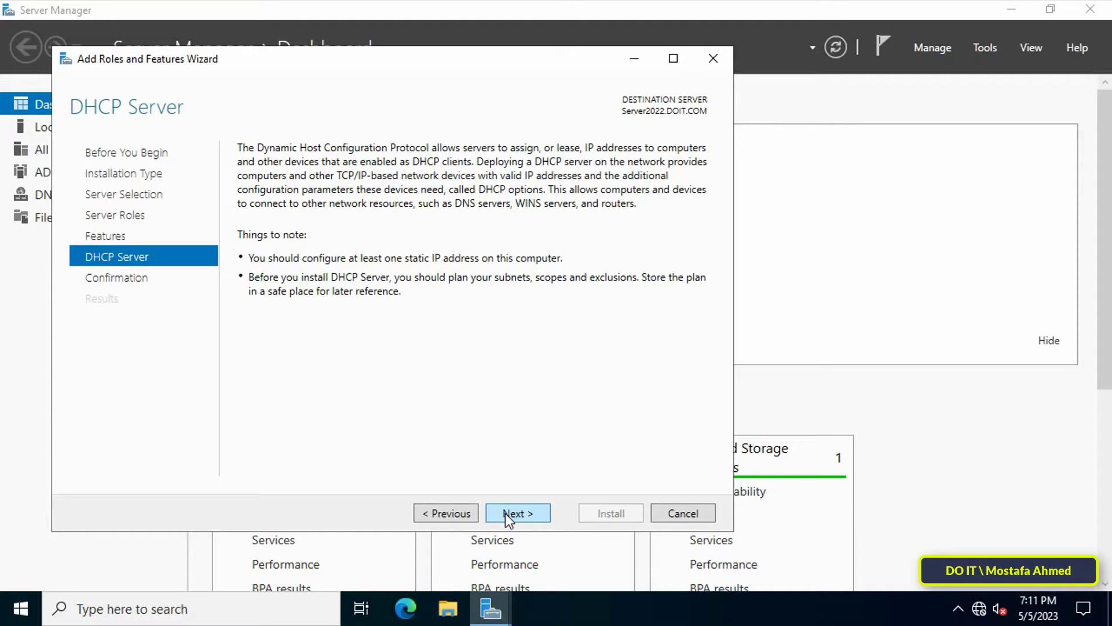
click(517, 513)
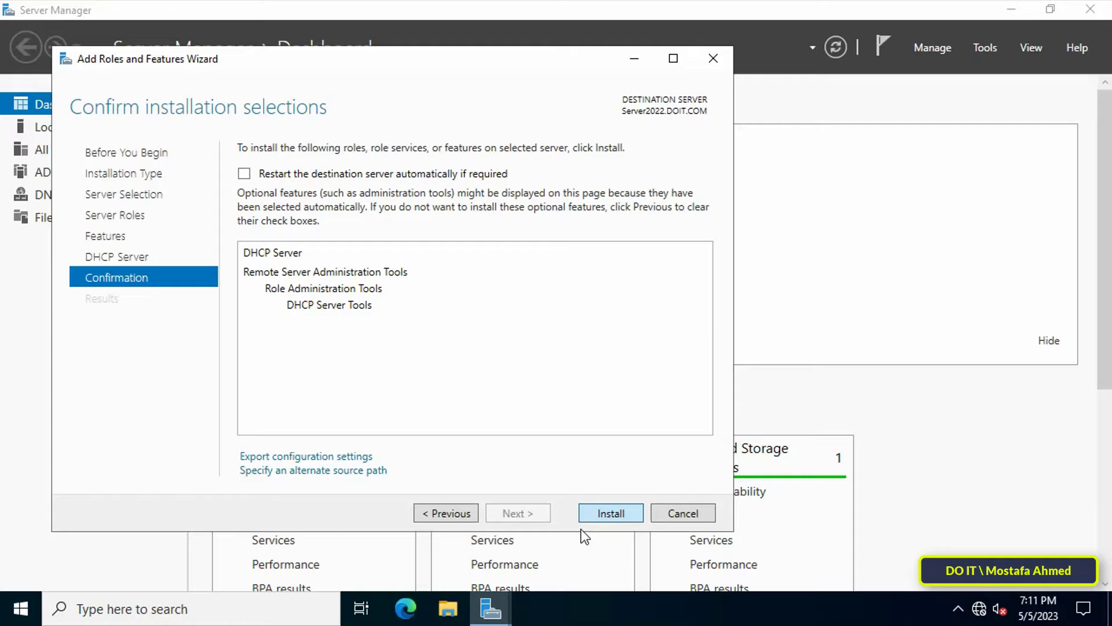
Step: Install the DHCP Server role on Server2022.DOIT.COM and wait for completion
click(610, 512)
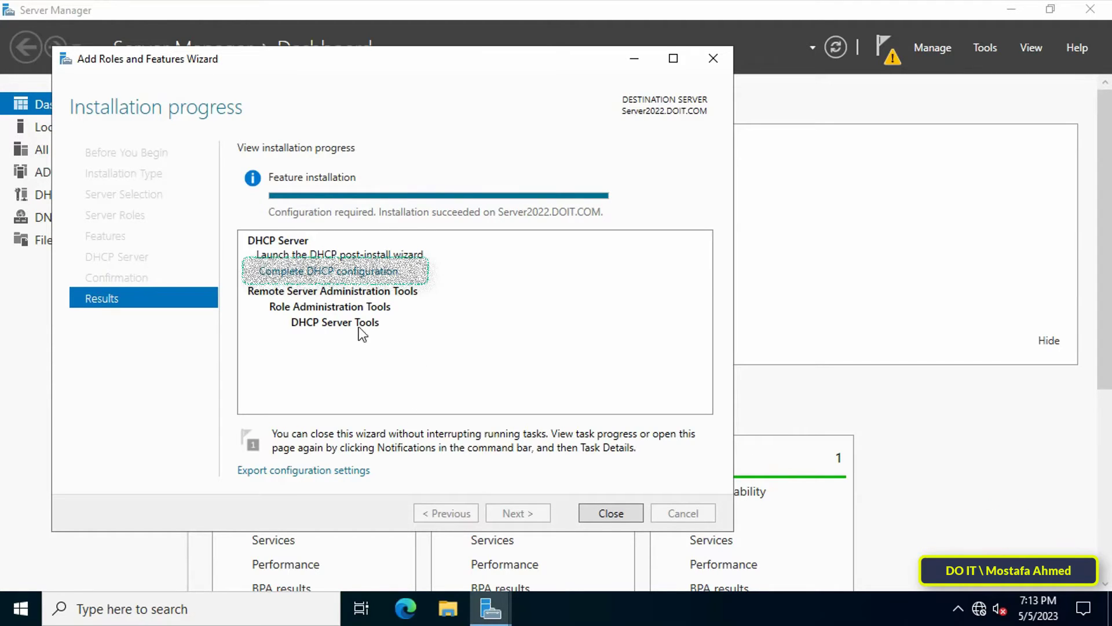
mouse_move(326, 271)
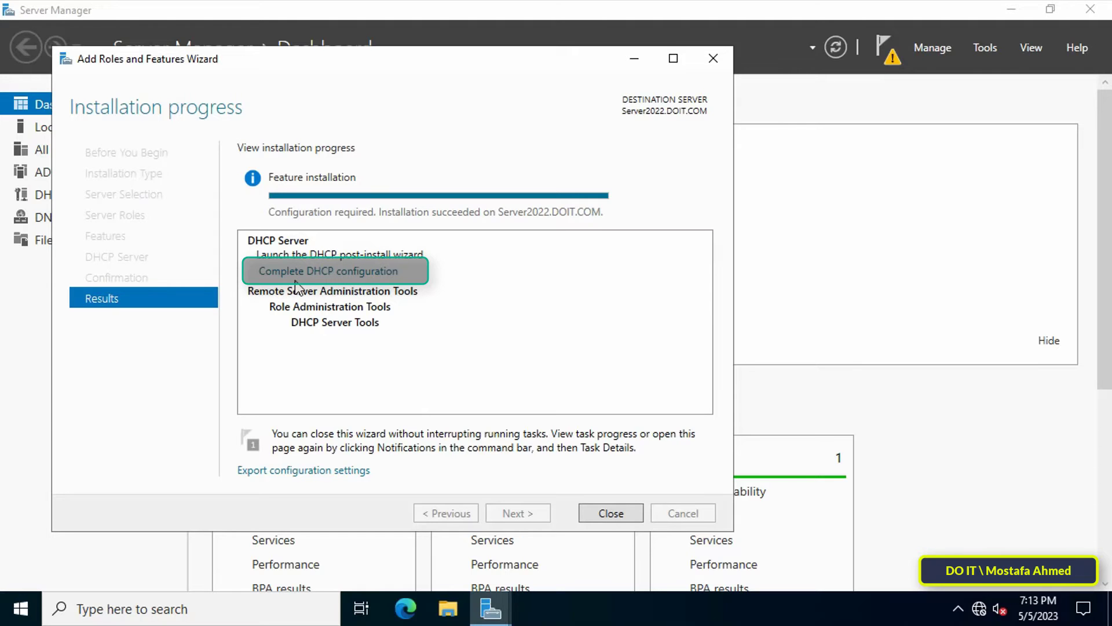
Step: Create the DHCP security groups and authorize the server using DOIT\Administrator credentials
click(327, 271)
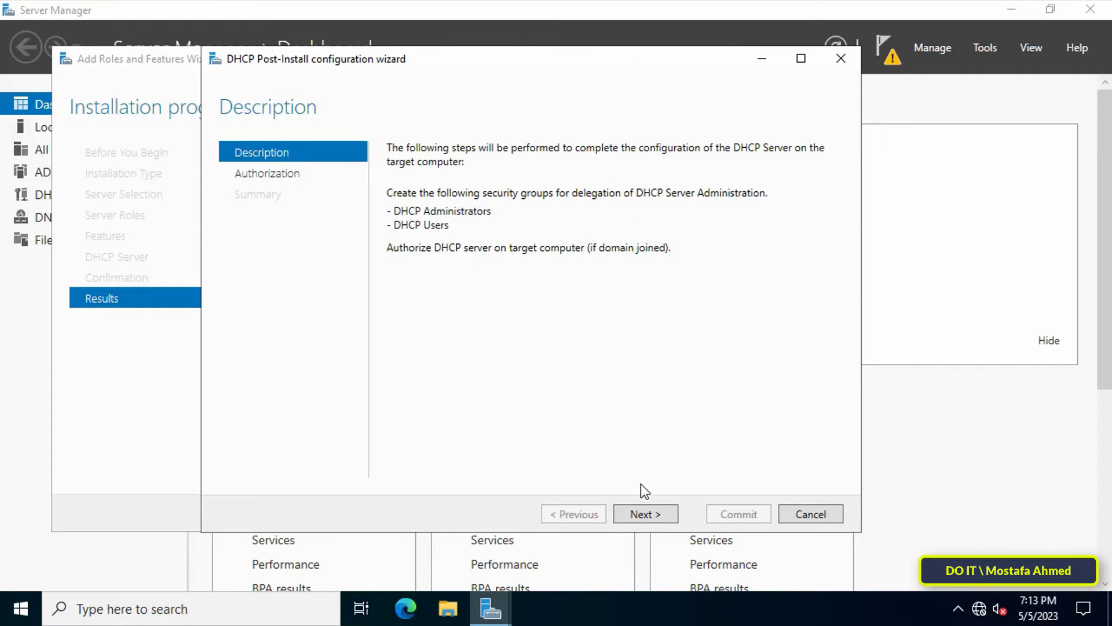
click(644, 514)
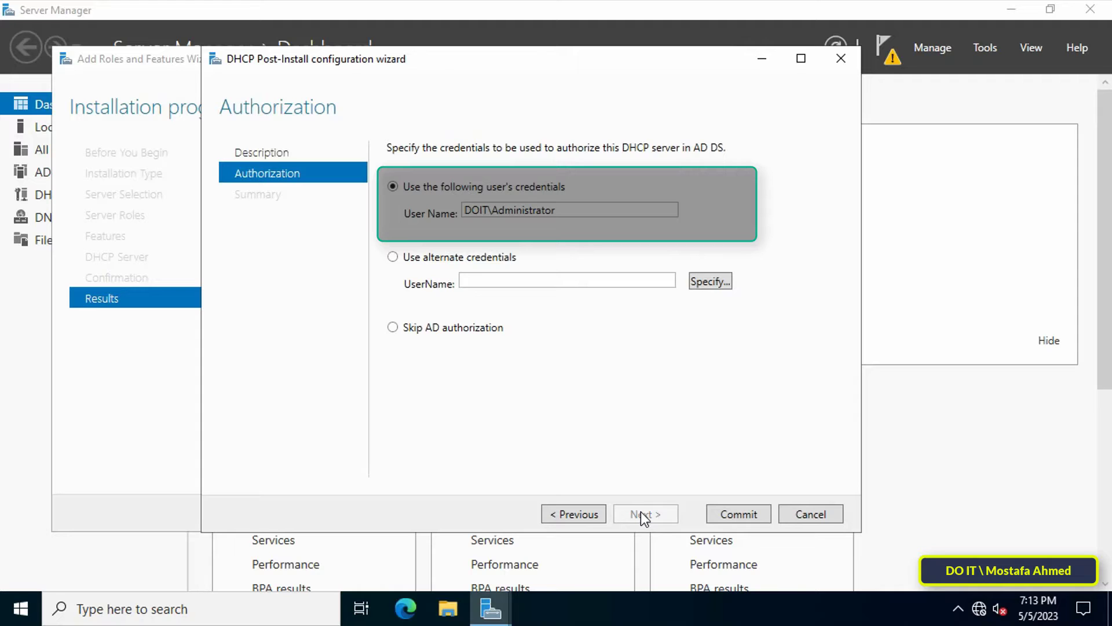
click(737, 513)
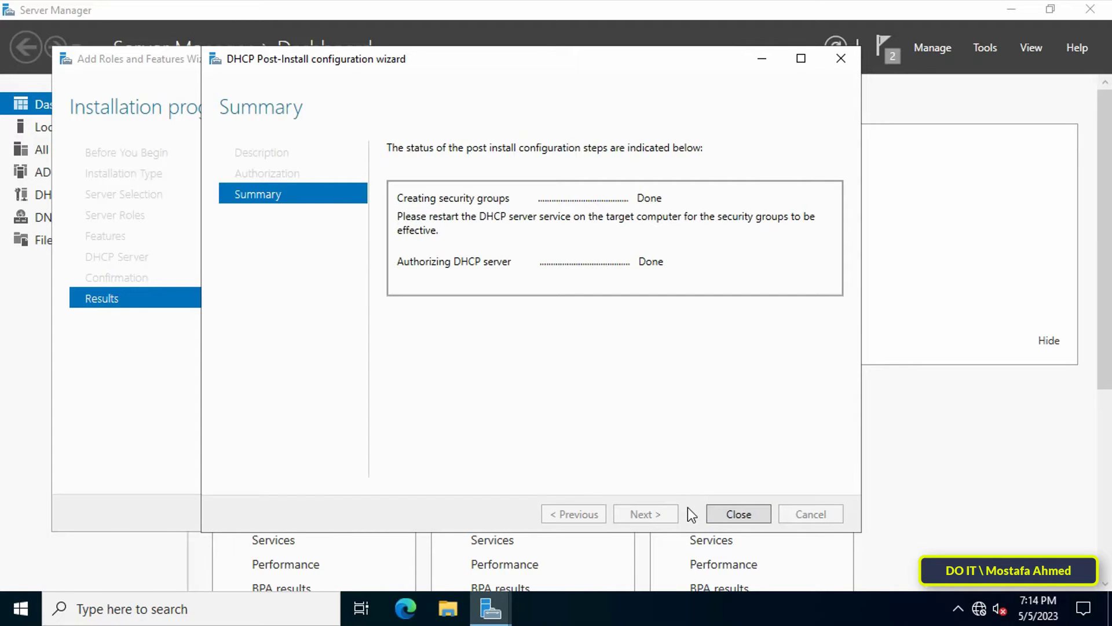
click(737, 514)
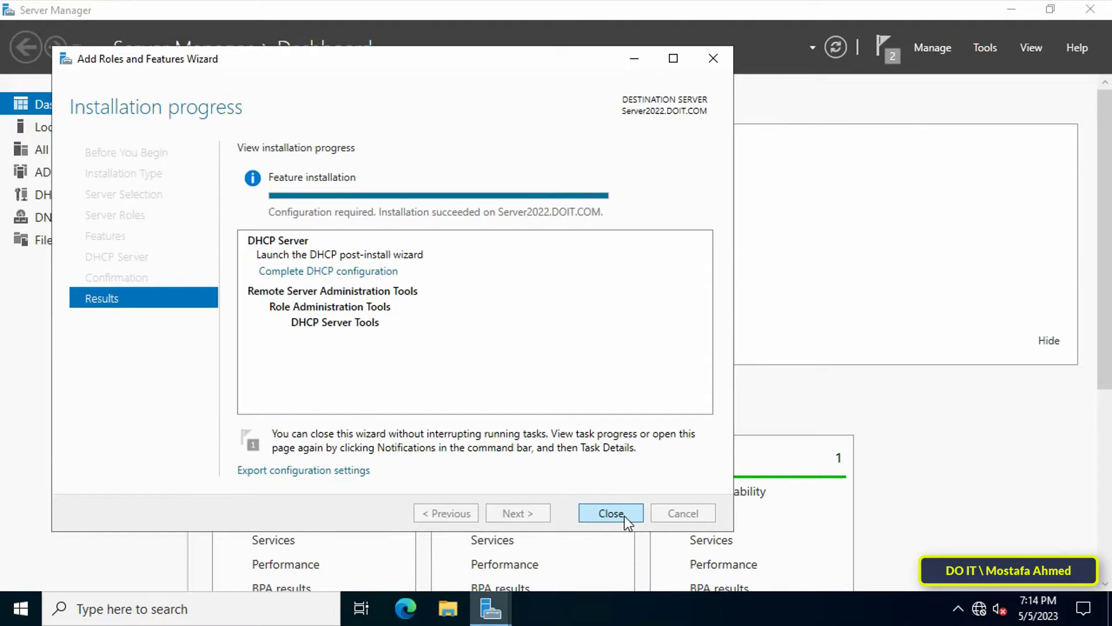
Step: Close the roles wizard and launch the DHCP console from the Tools menu
click(610, 513)
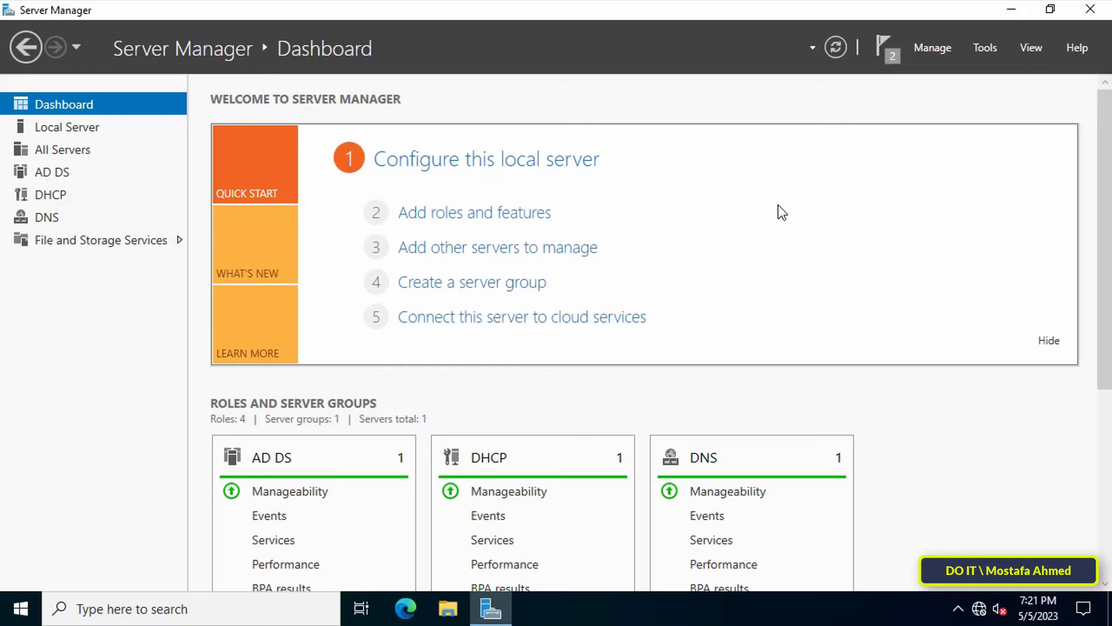
mouse_move(840, 208)
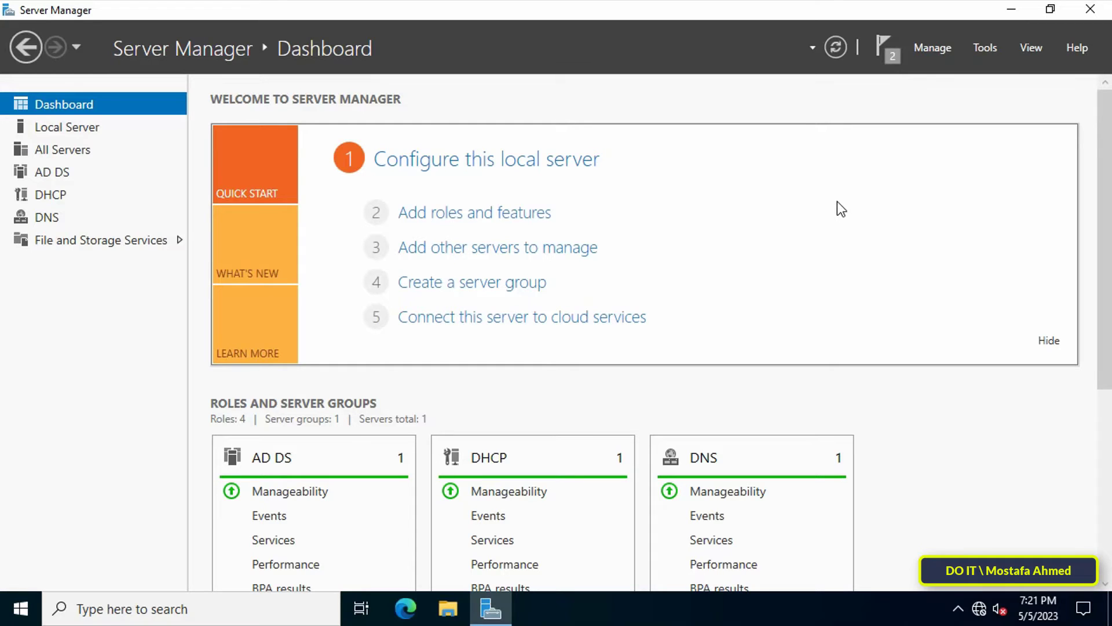
mouse_move(904, 188)
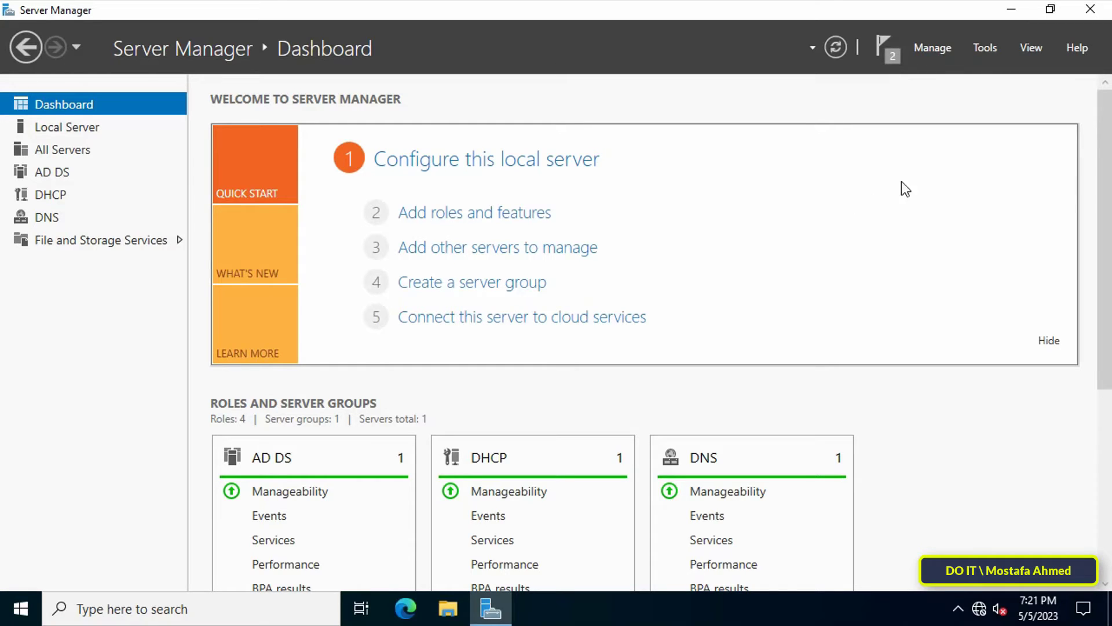
mouse_move(977, 110)
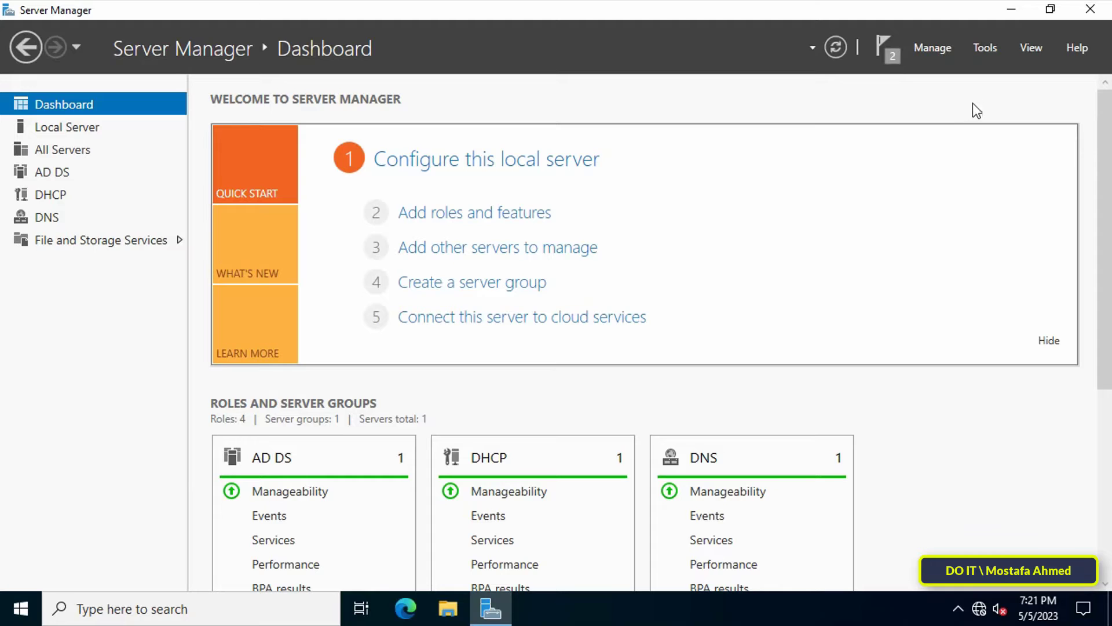
click(985, 47)
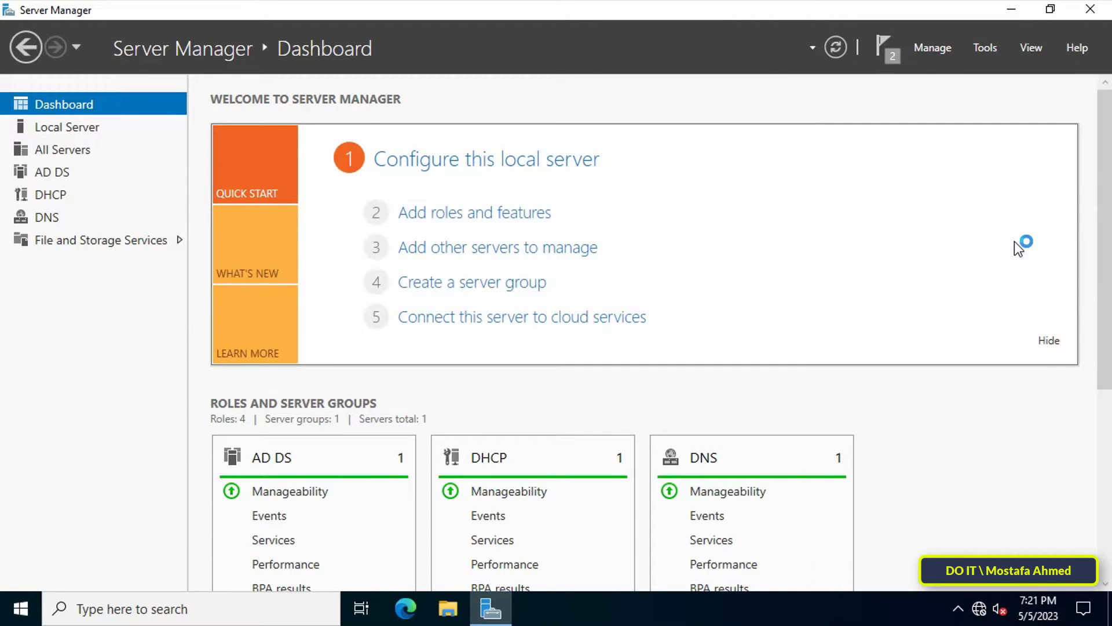
click(49, 194)
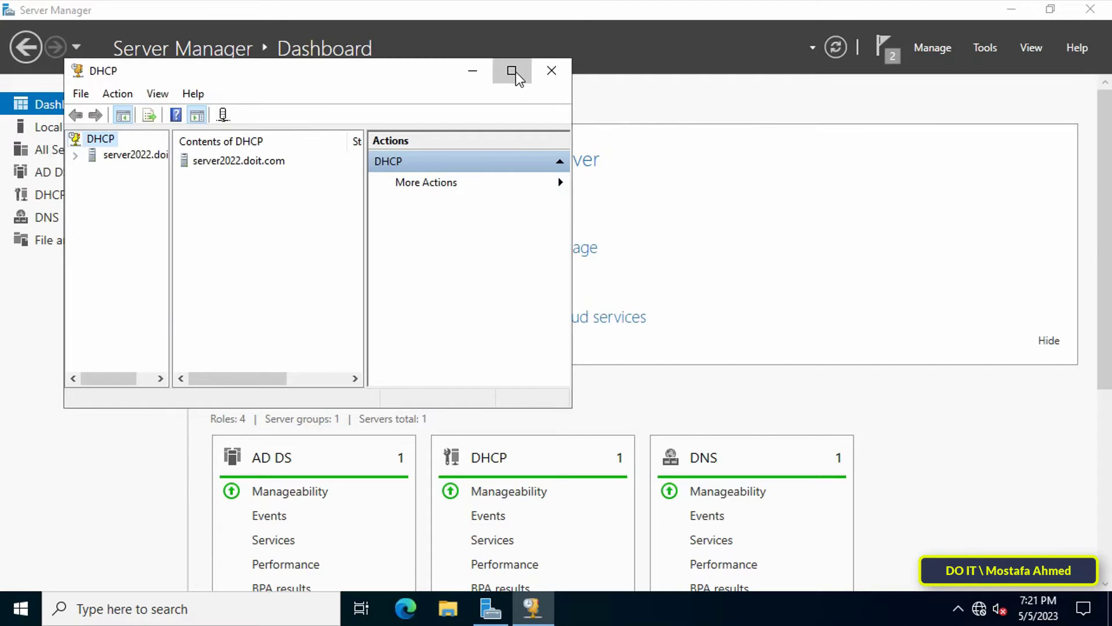
Step: Maximize the DHCP console and bring up the IPv4 node's context menu
click(512, 70)
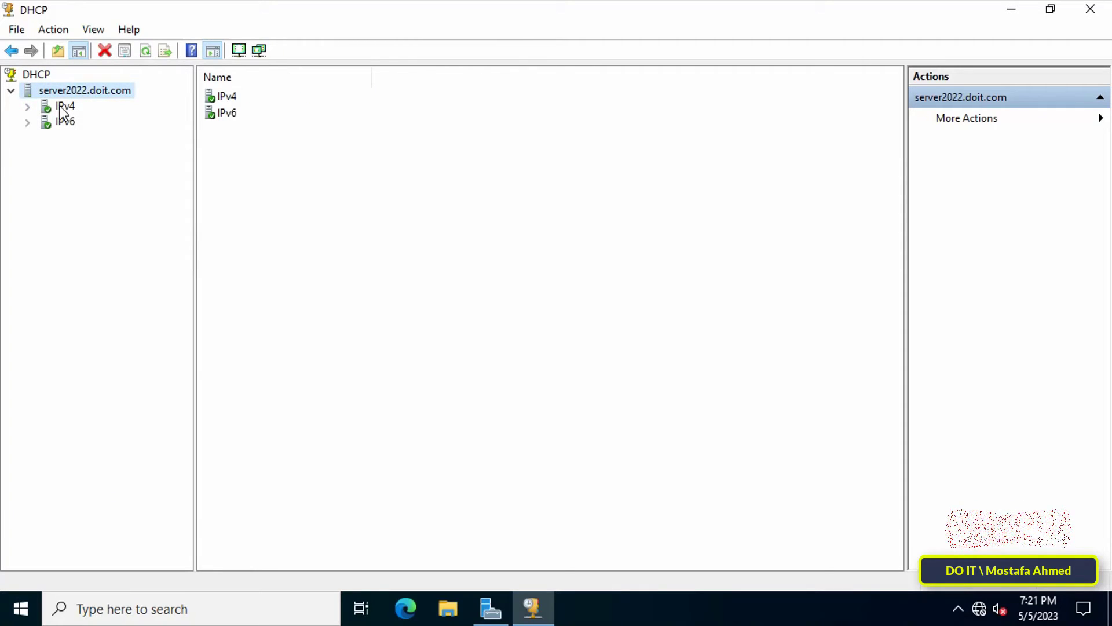
click(65, 105)
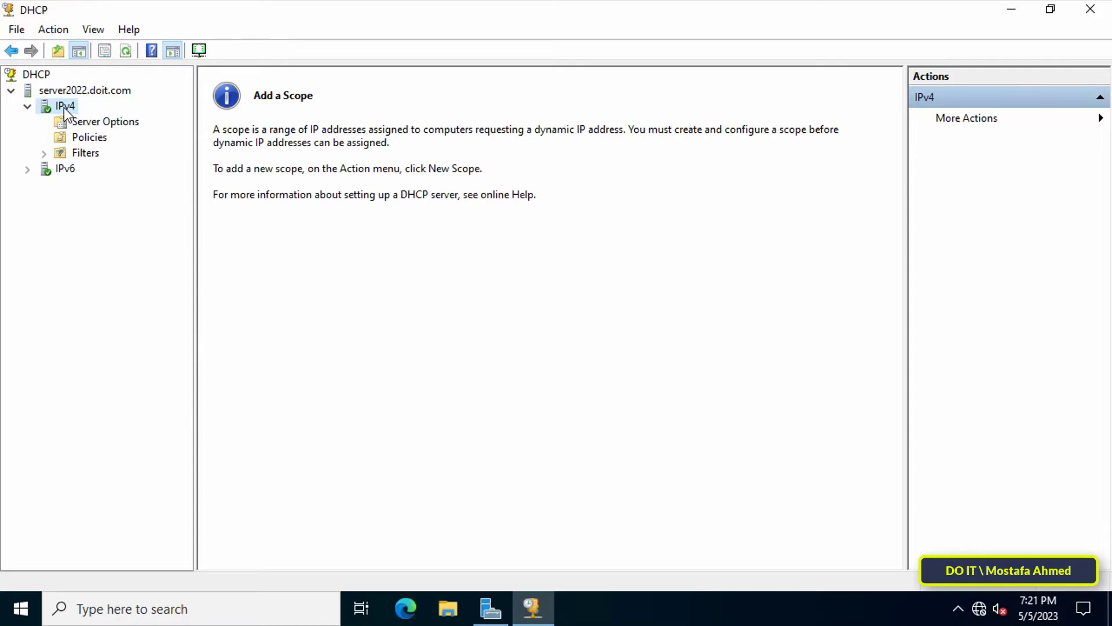
right_click(65, 106)
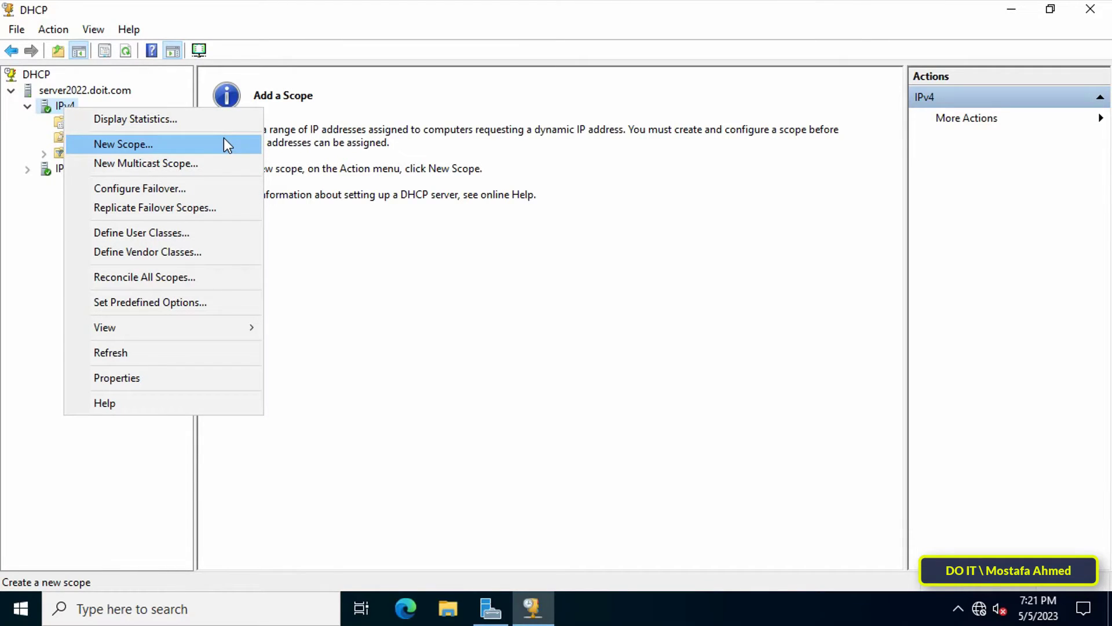
Step: Start a new IPv4 scope named 'LAN' with description 'Local Area Network'
click(122, 144)
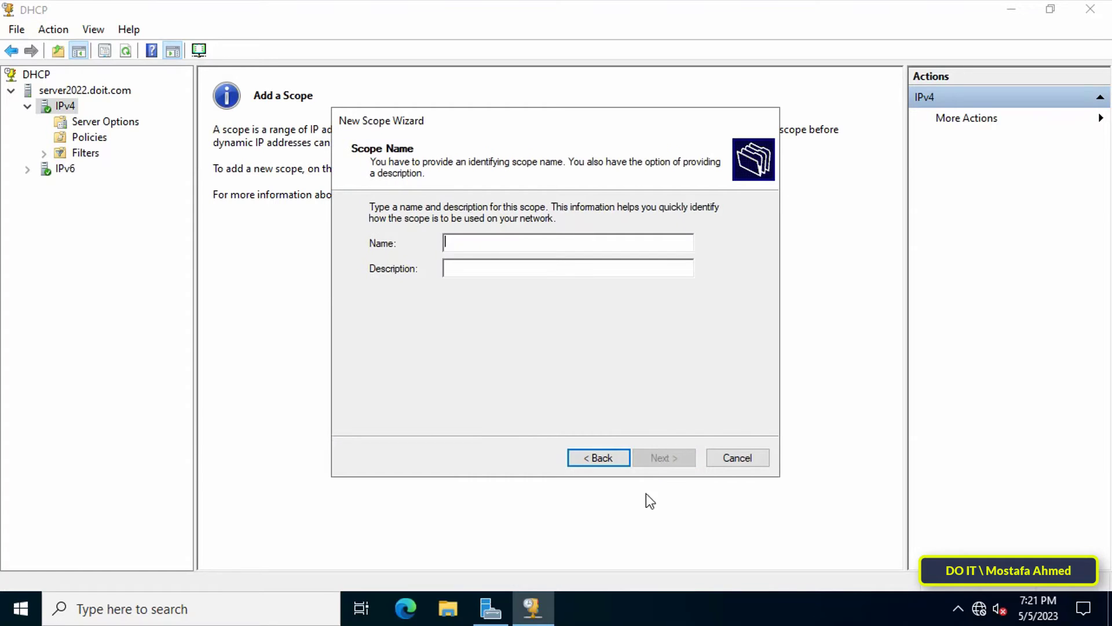
mouse_move(645, 535)
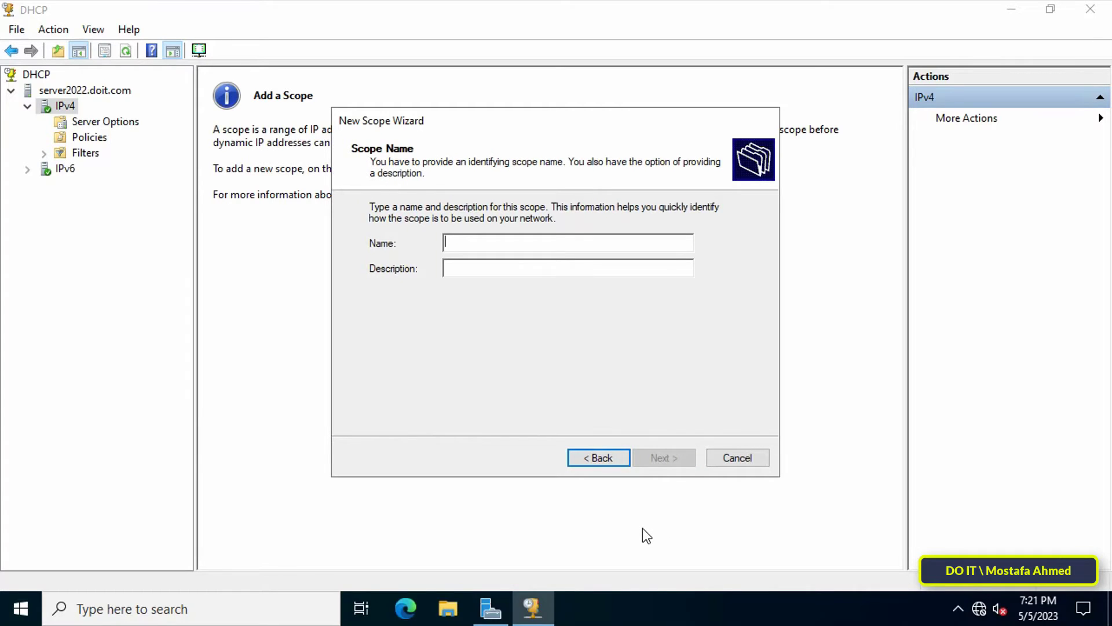
text(LAN)
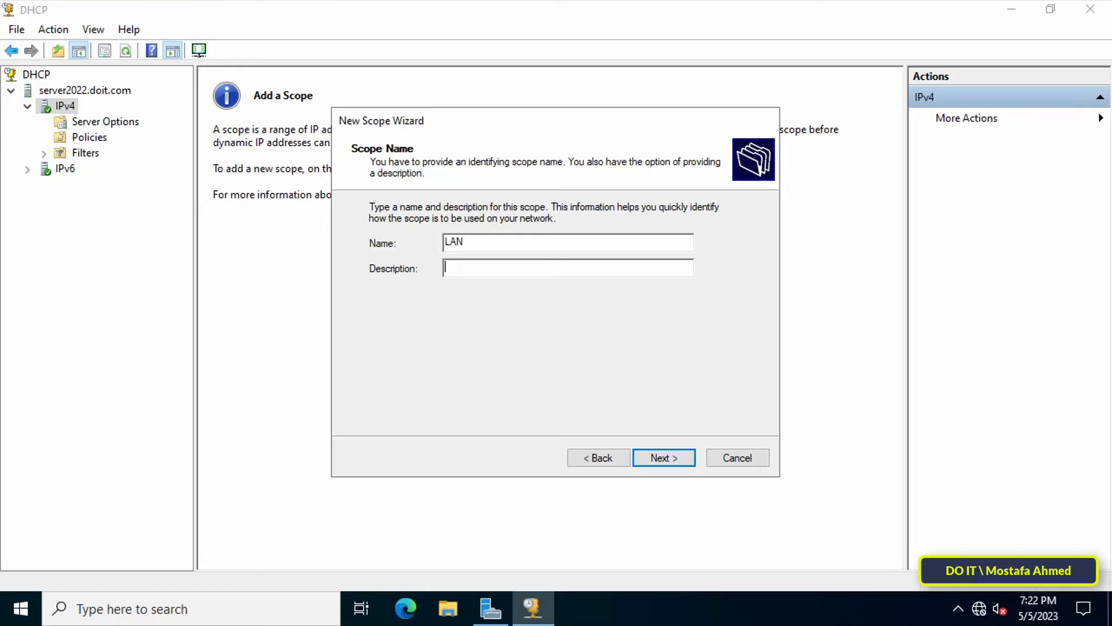
text(Local Area)
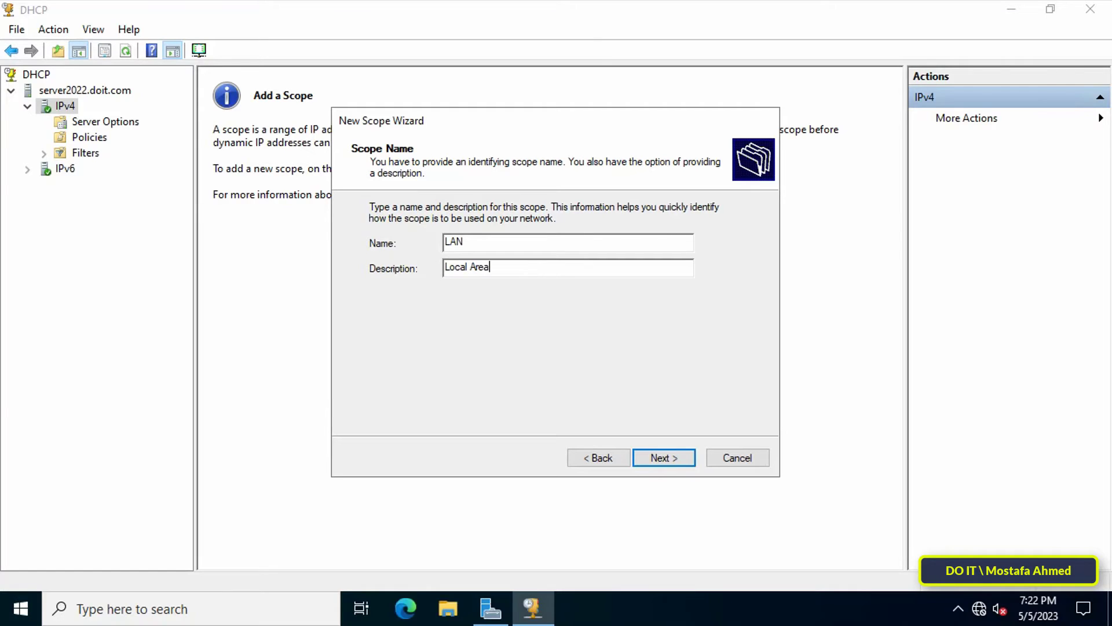
text(Netw)
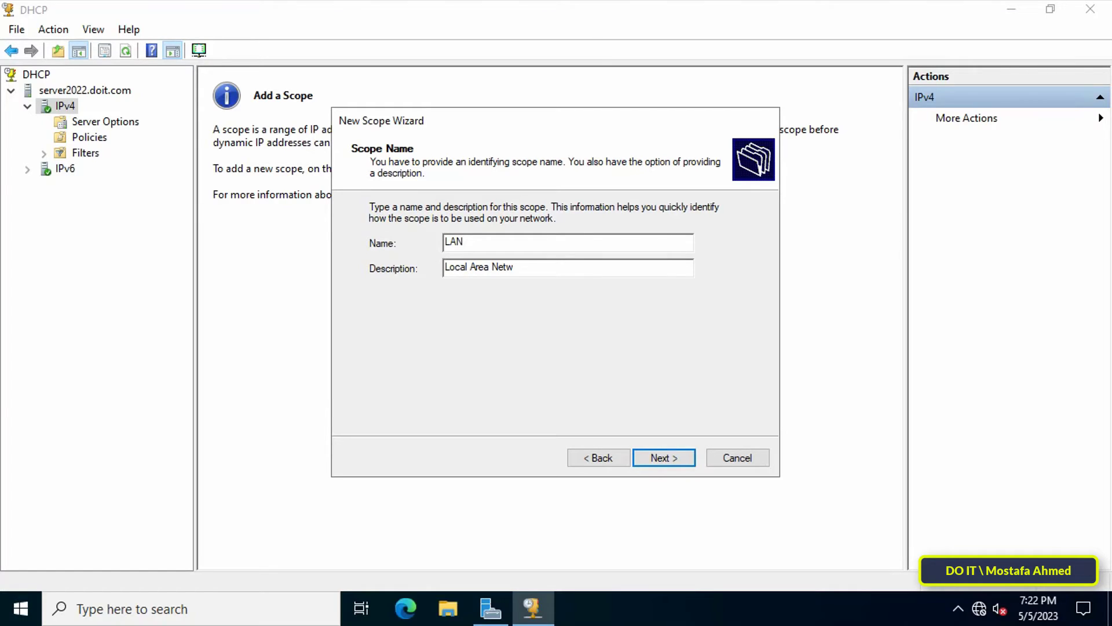
text(ork)
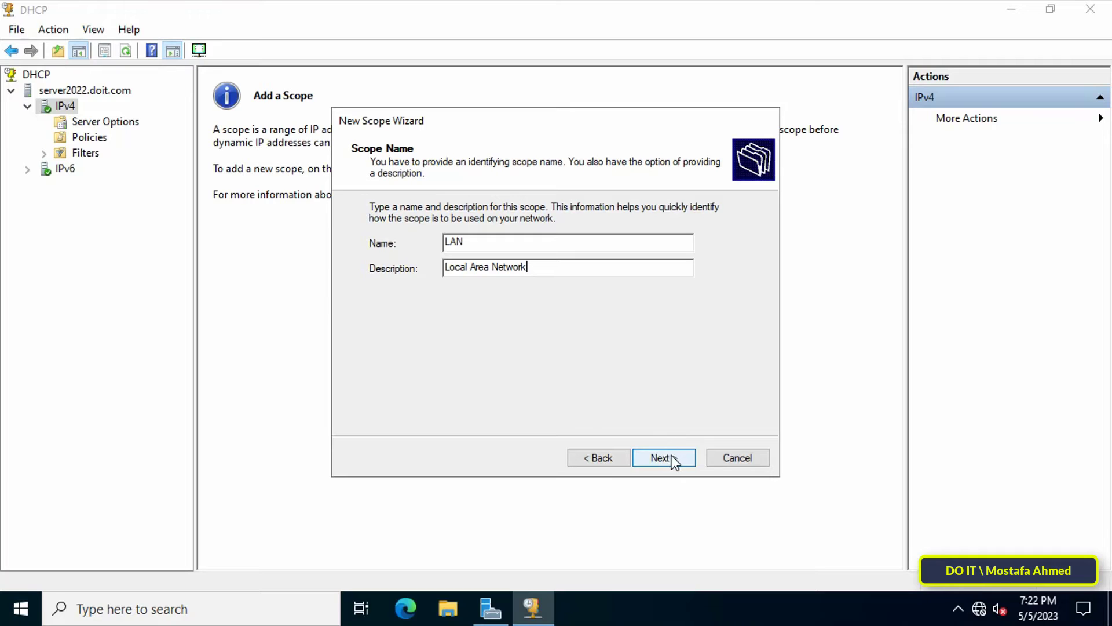
Step: Set the scope range 192.168.1.100–192.168.1.199 with subnet length 24
click(663, 457)
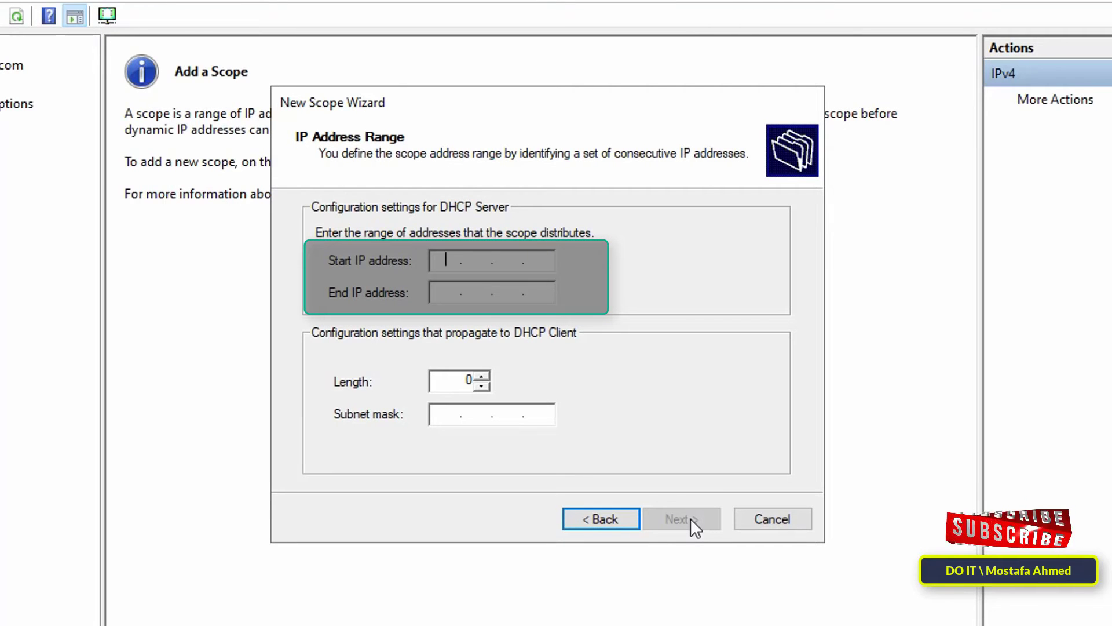
text(192.168.1.199)
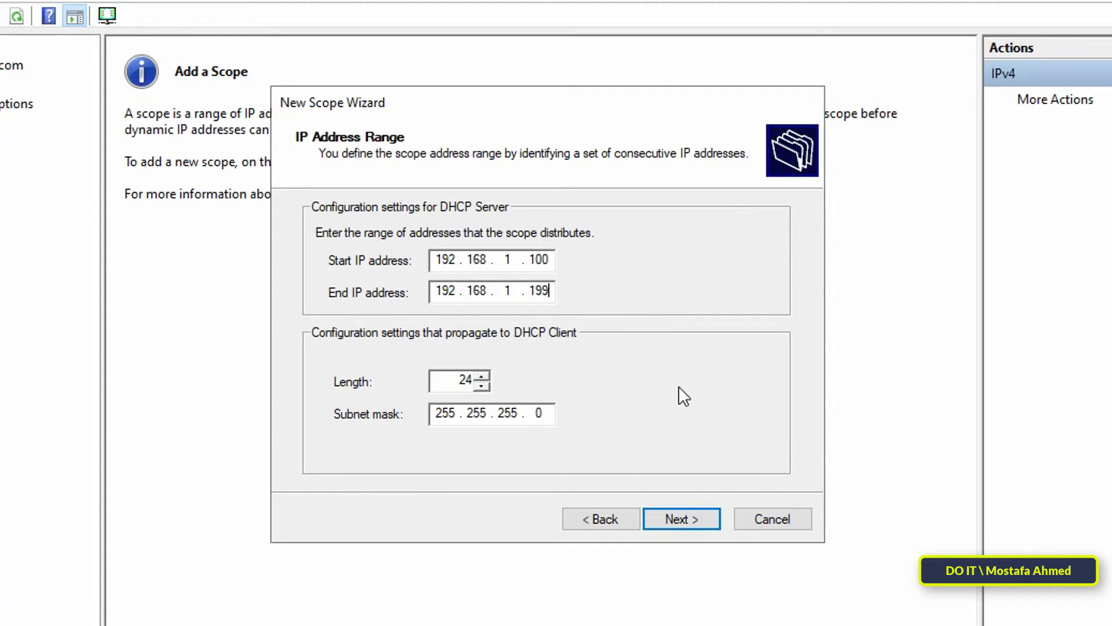
click(680, 518)
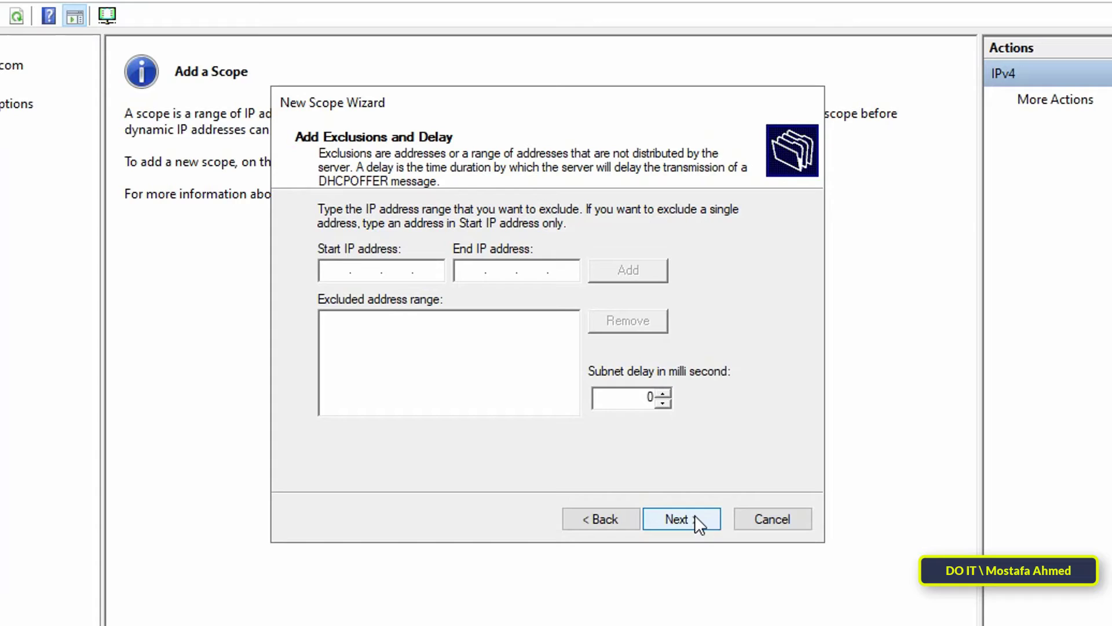
Step: Exclude addresses 192.168.1.190–192.168.1.199 and continue to lease duration
text(192.1)
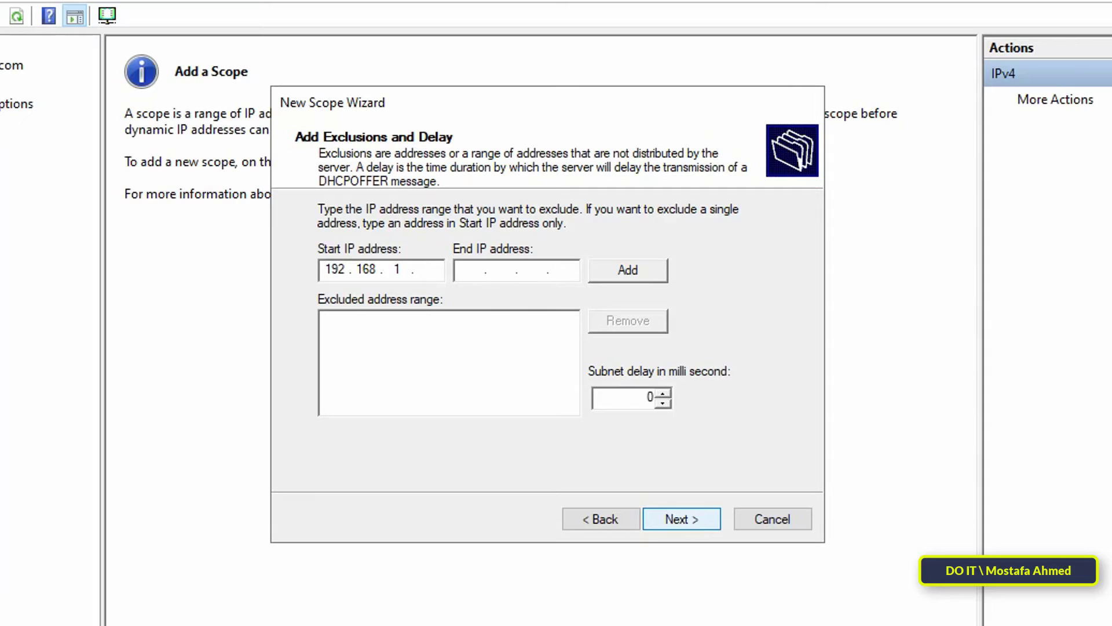
text(190)
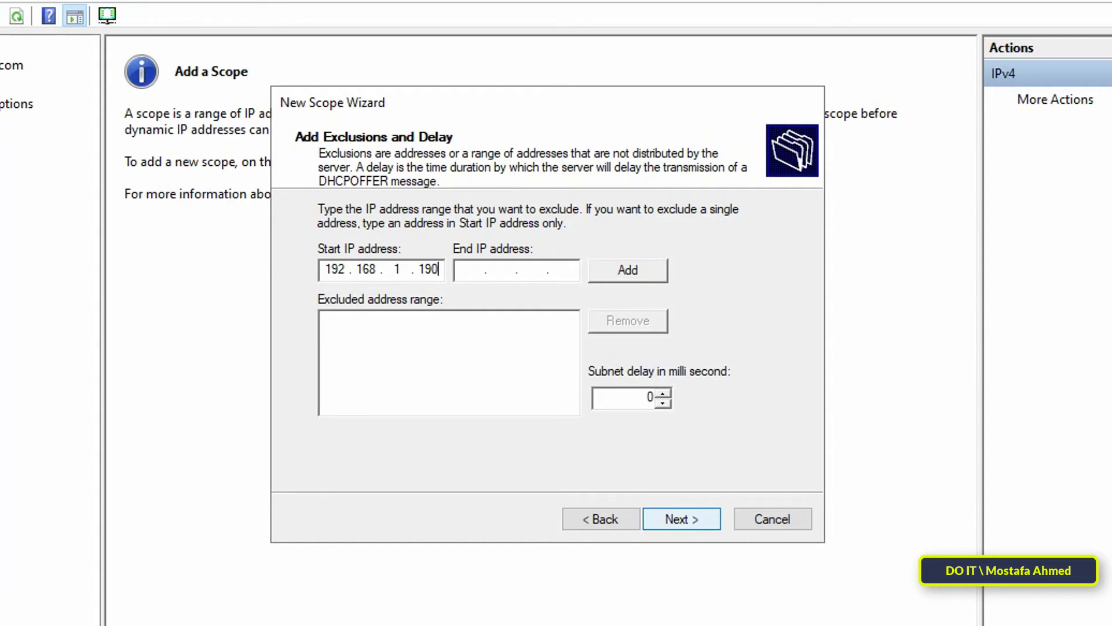
text(192 . . .)
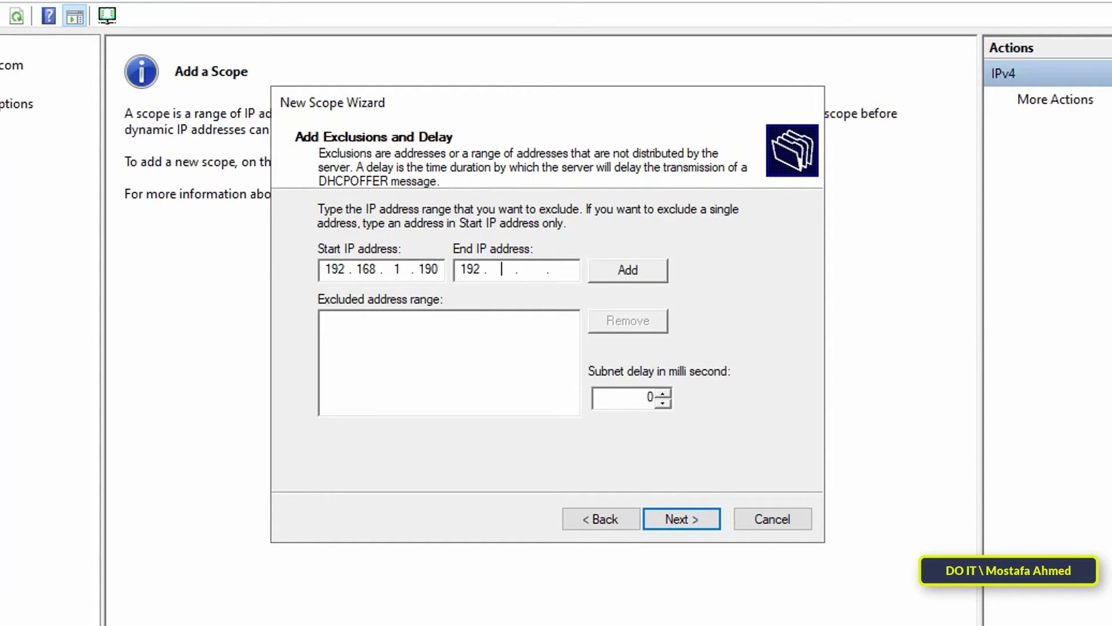
click(626, 270)
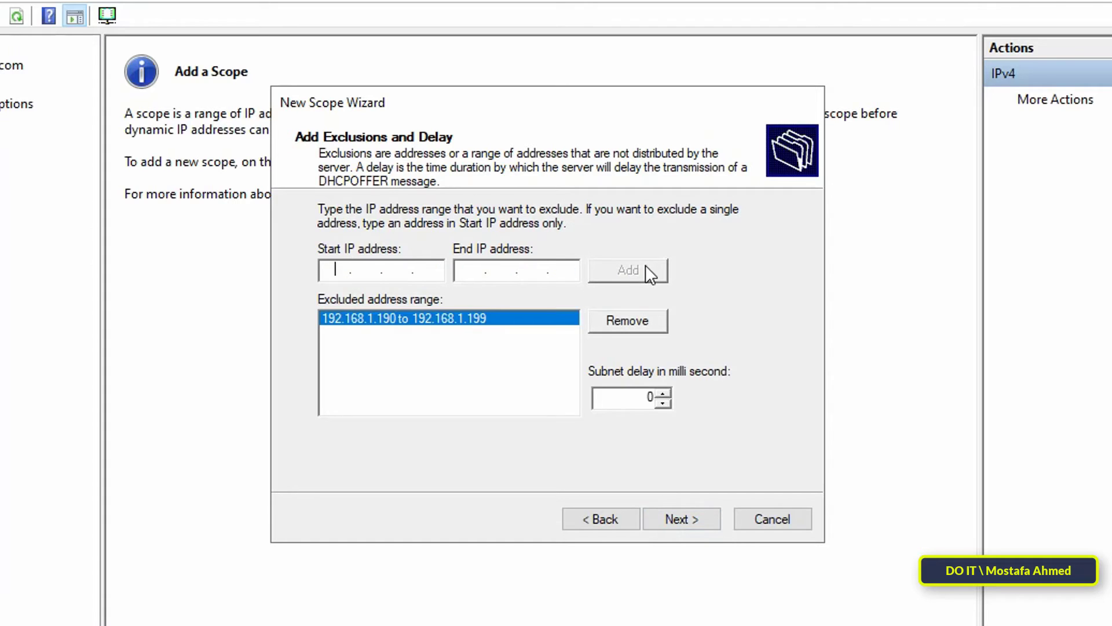
mouse_move(465, 346)
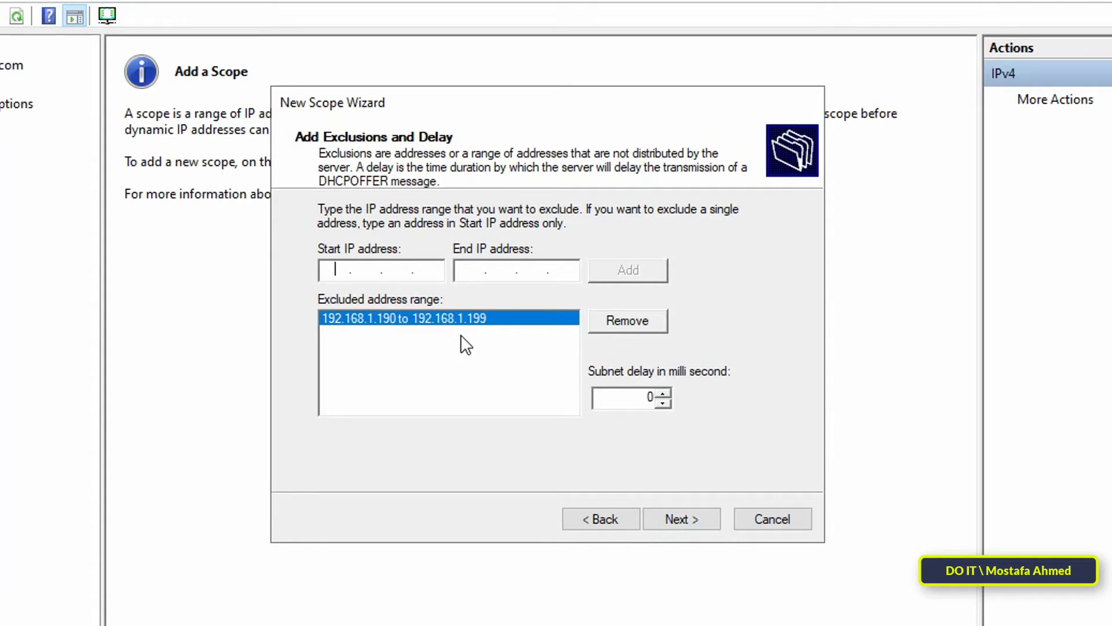
mouse_move(657, 508)
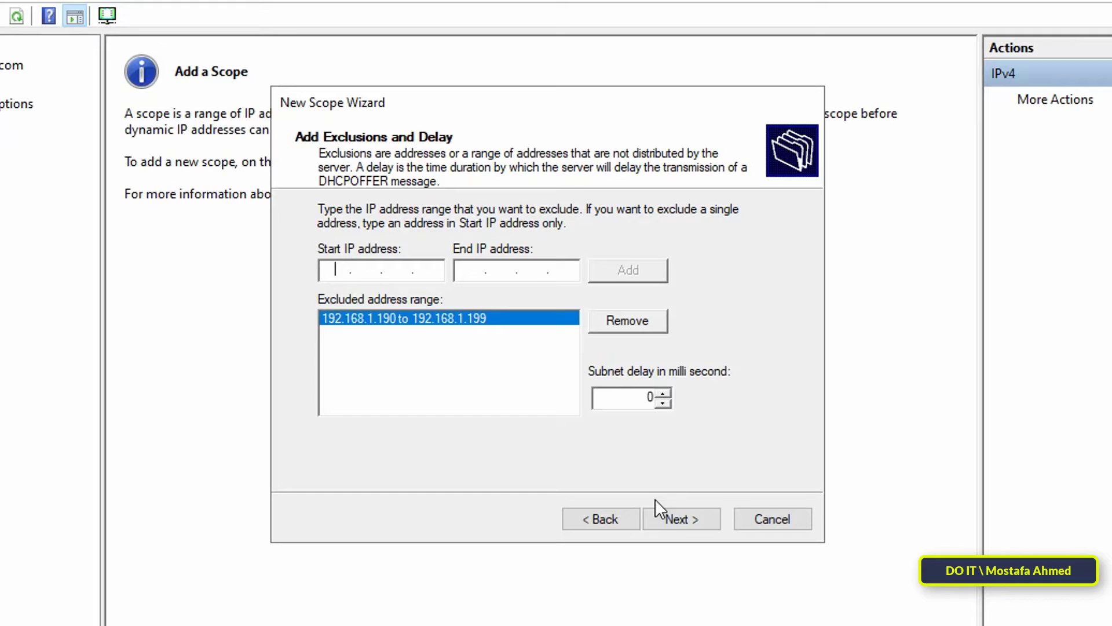
click(680, 519)
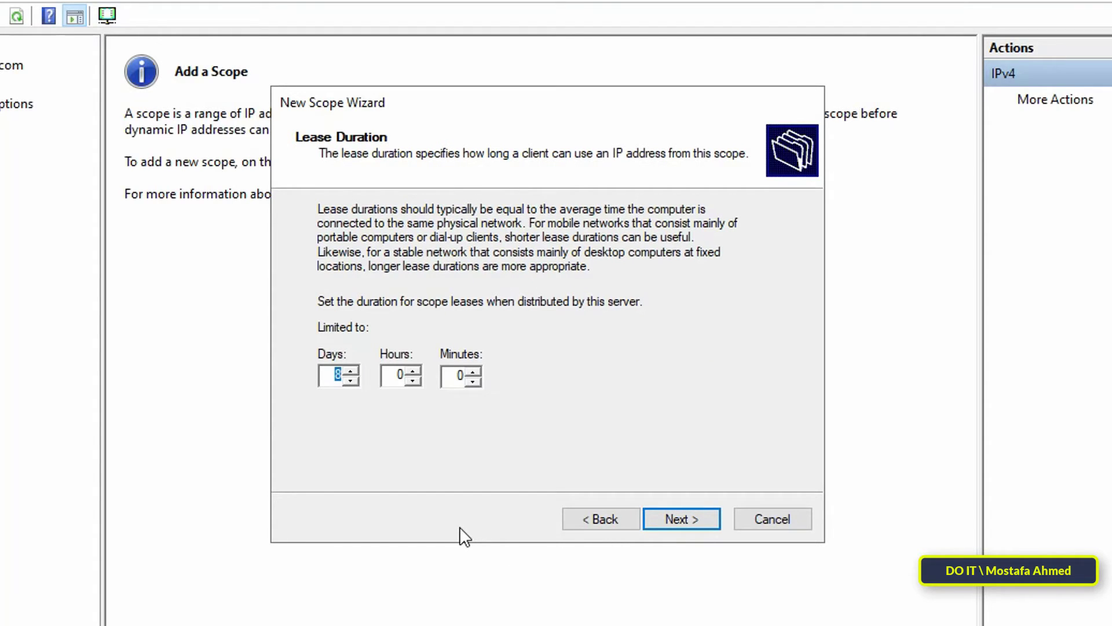
mouse_move(681, 519)
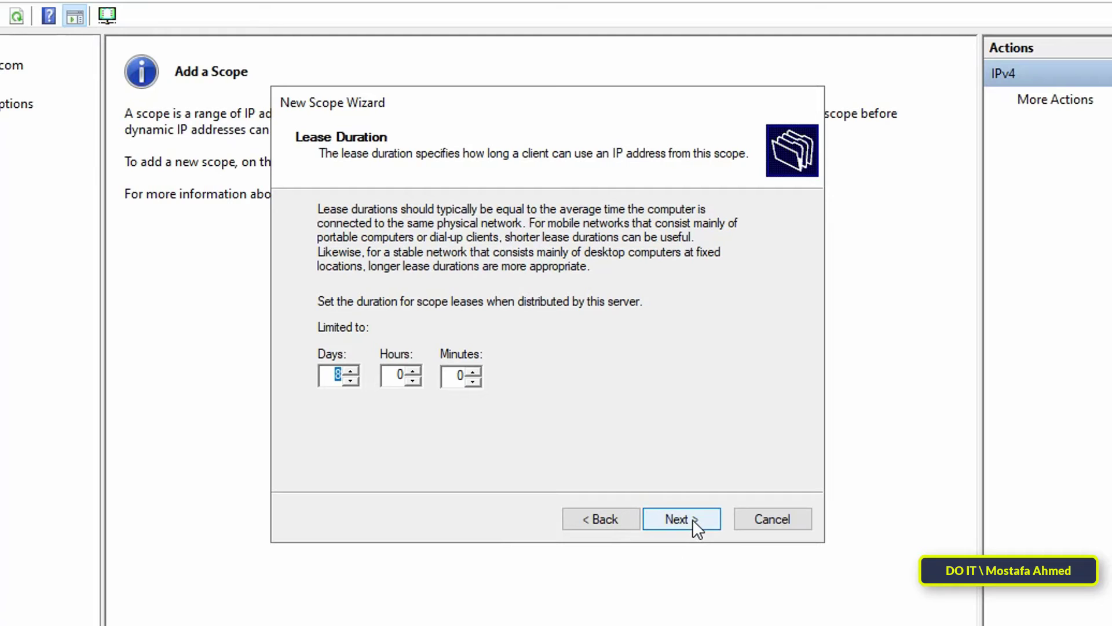
Step: Keep the default lease duration, configure options now, and add router 192.168.1.1
click(682, 518)
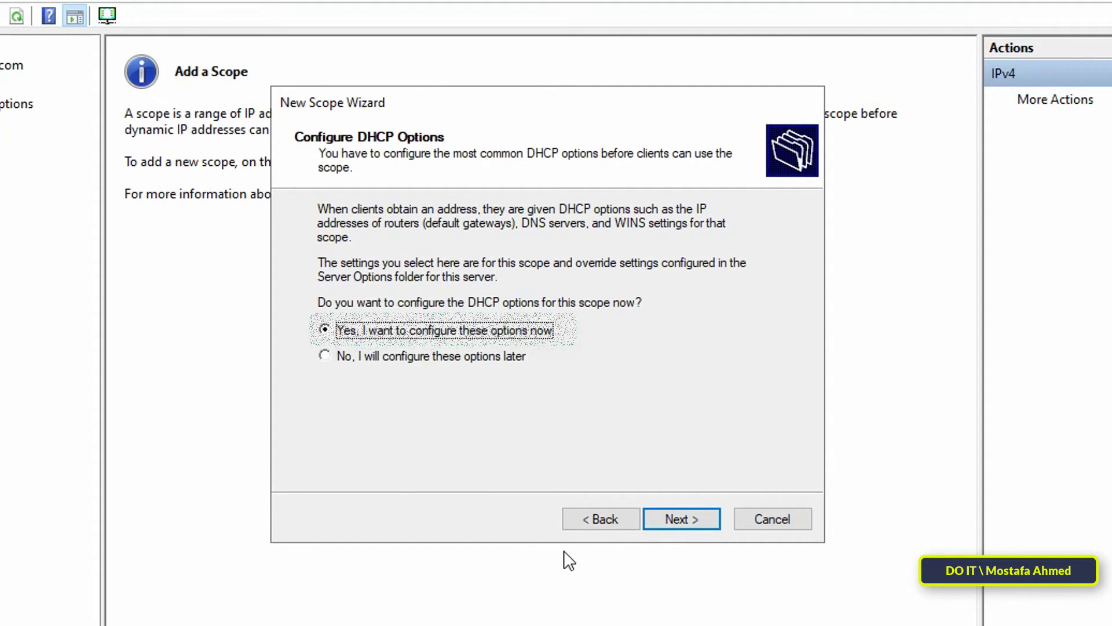
click(439, 330)
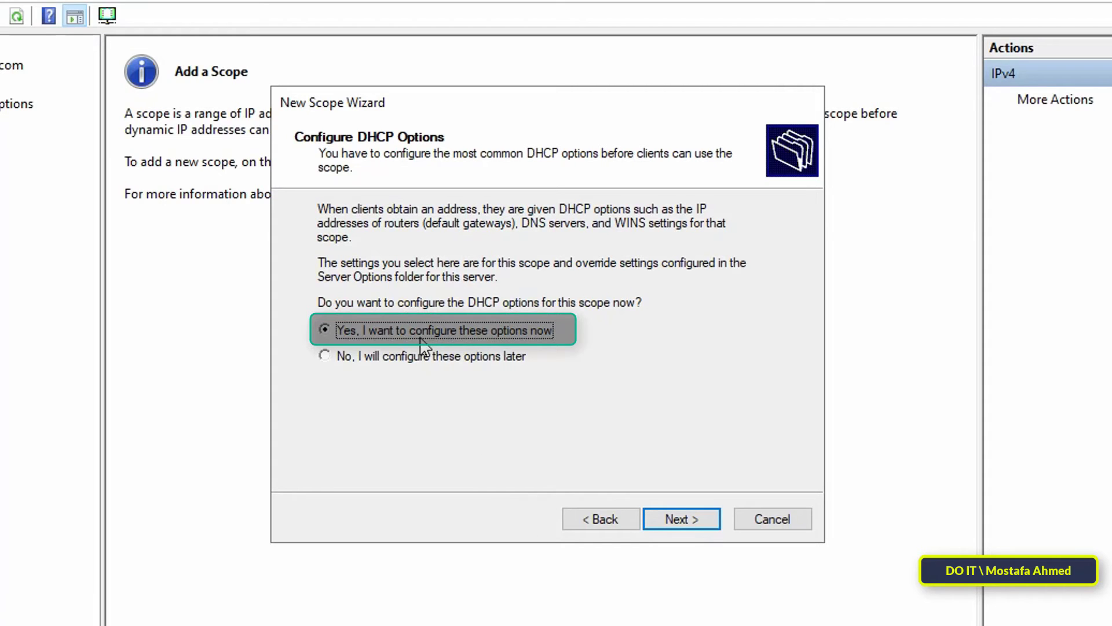
mouse_move(518, 345)
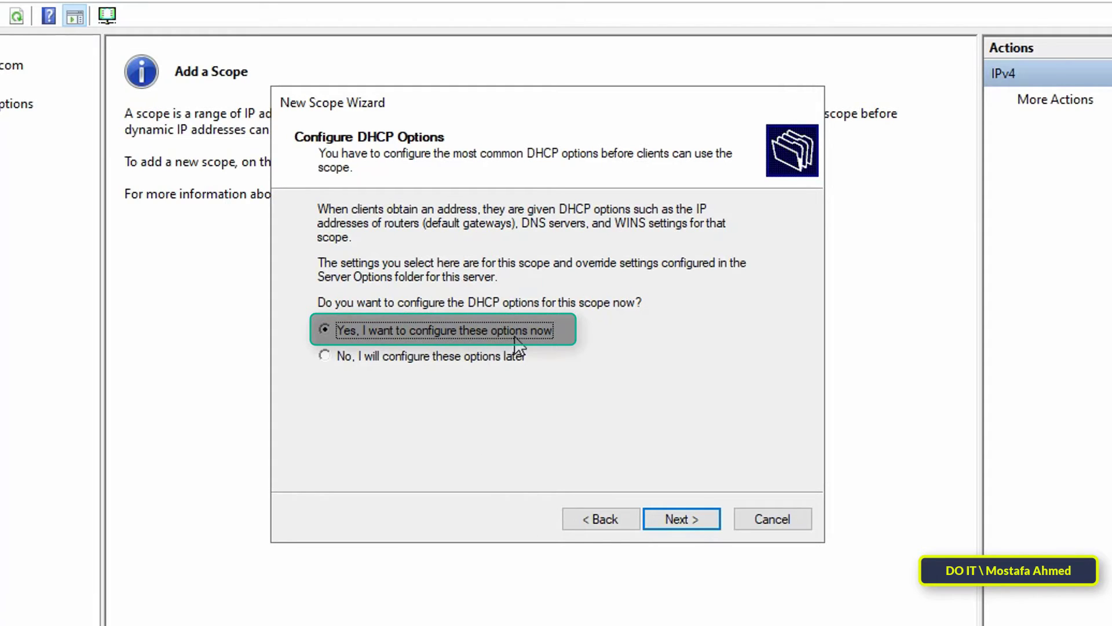
mouse_move(674, 493)
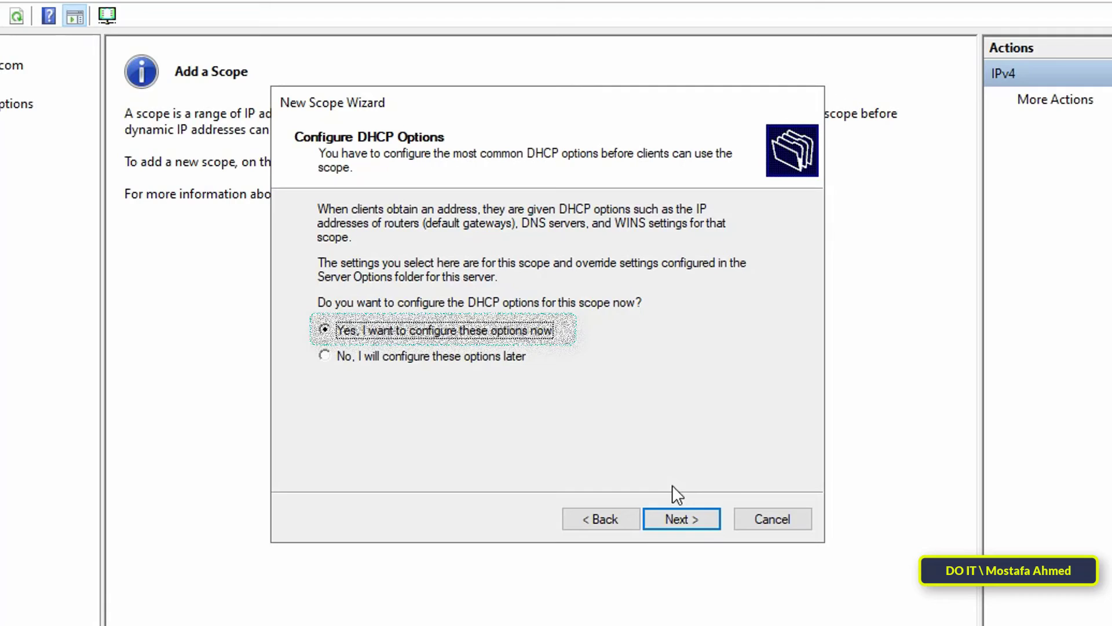
click(680, 518)
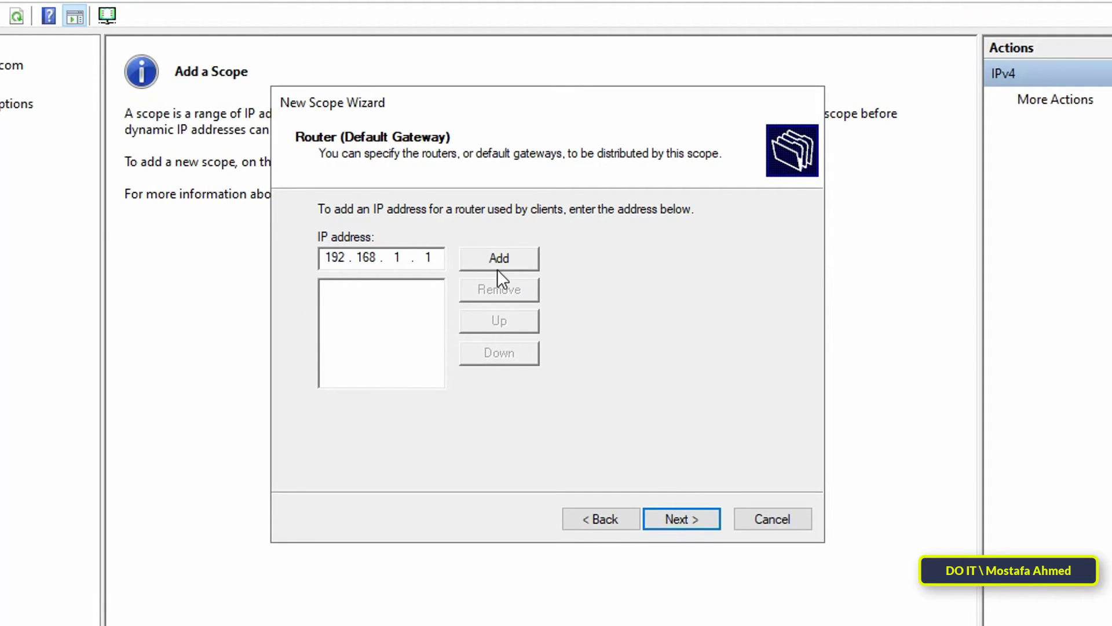
click(499, 258)
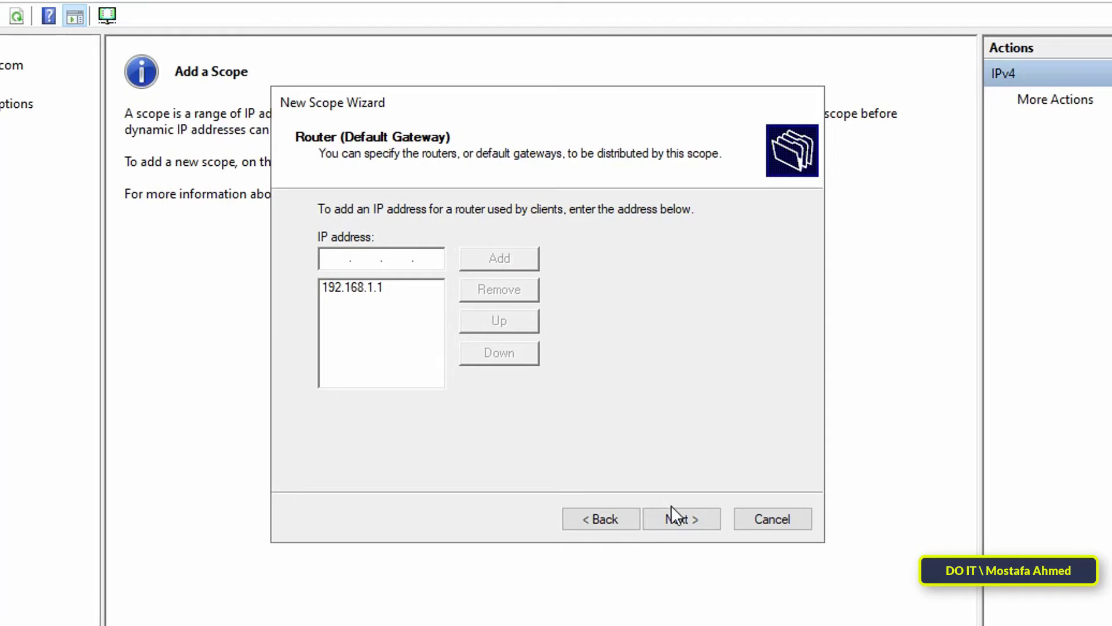
Step: Accept domain DOIT.COM with DNS 192.168.1.200, skip WINS, and activate the scope immediately
click(681, 519)
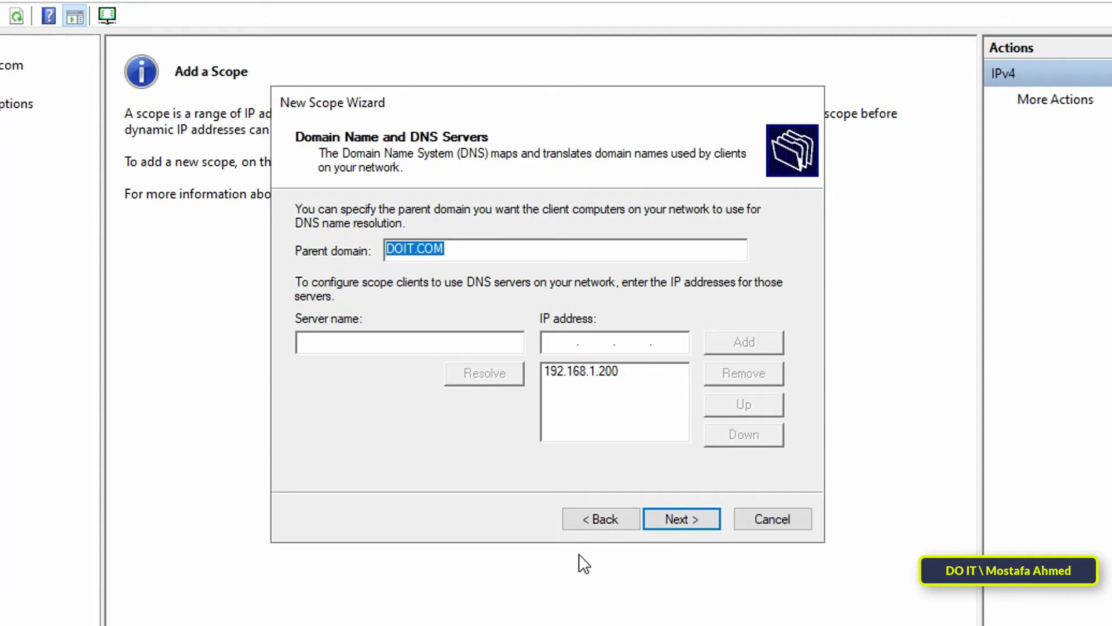
mouse_move(561, 385)
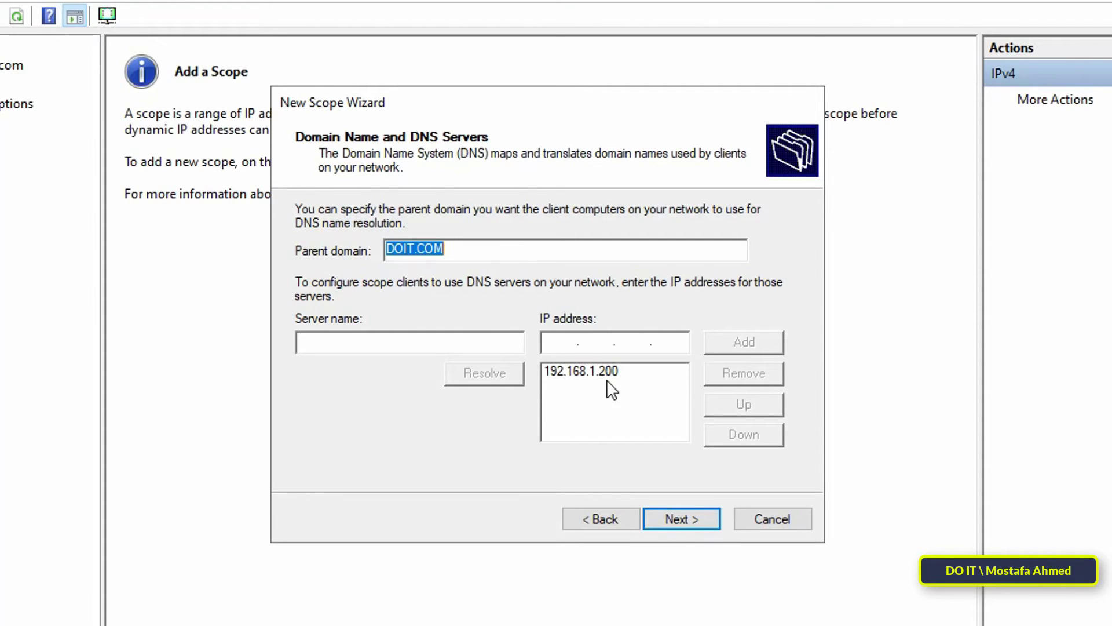
mouse_move(681, 519)
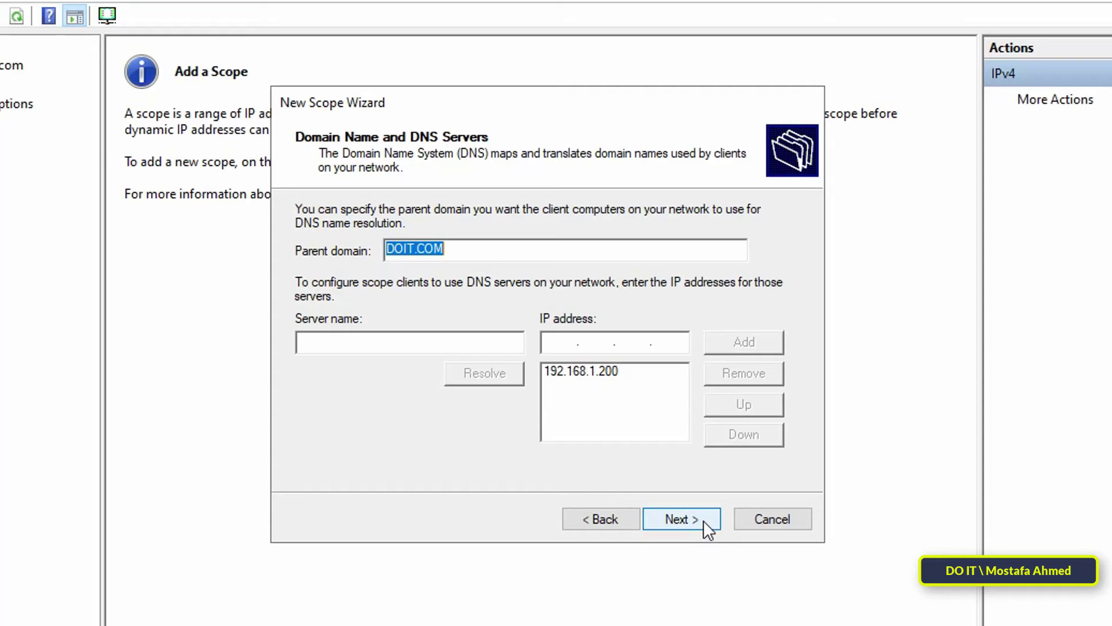
click(680, 519)
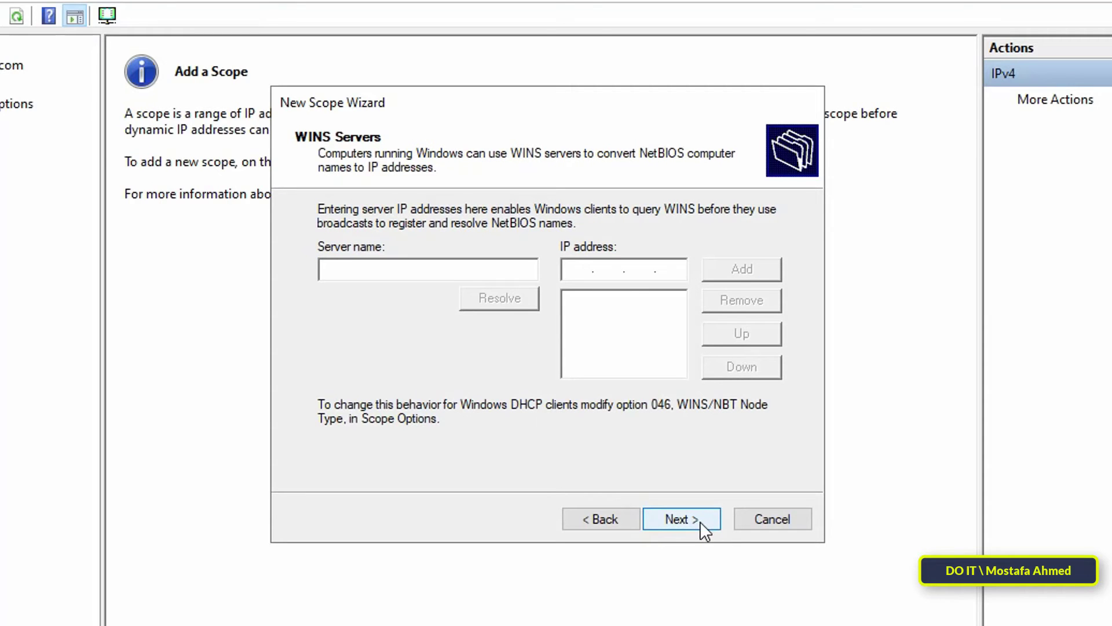
click(680, 518)
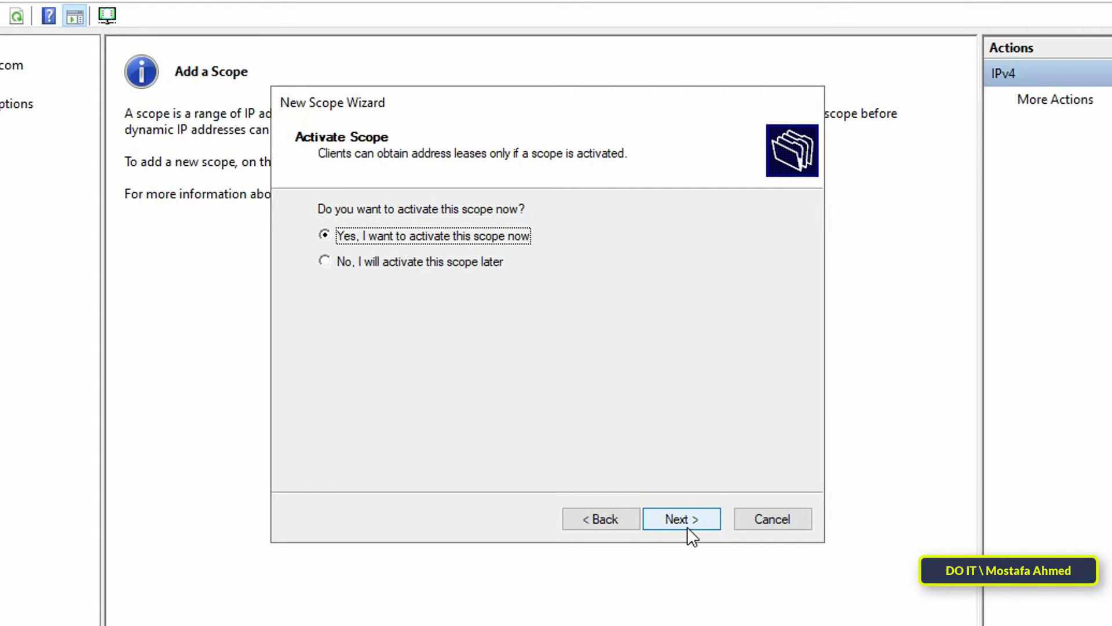
click(680, 517)
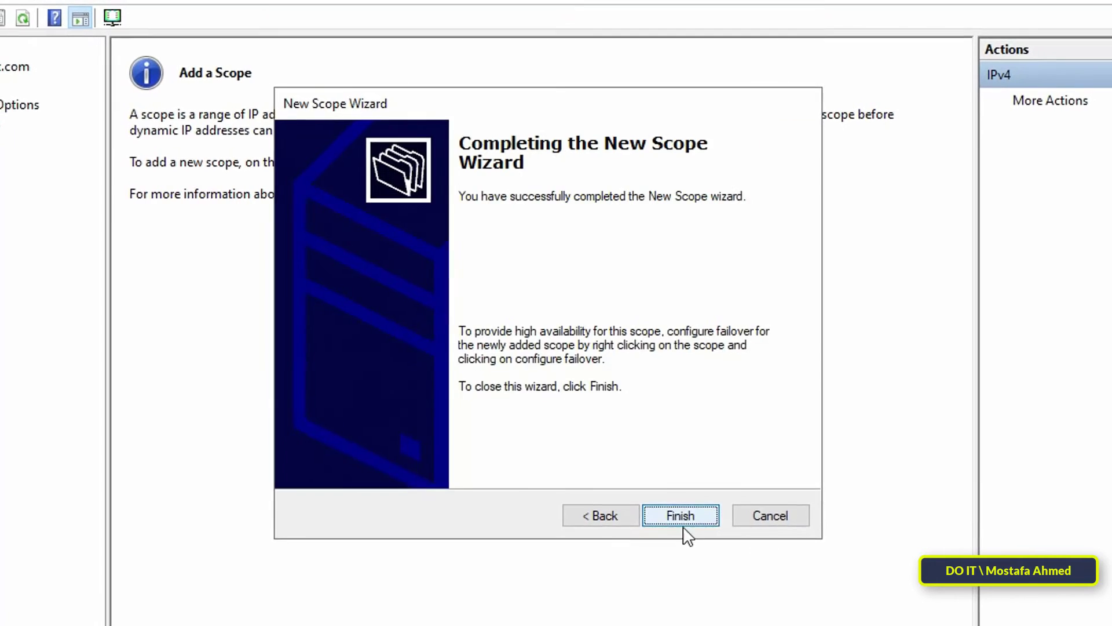
Step: Finish the New Scope Wizard so Scope [192.168.1.0] LAN shows as Active
click(679, 515)
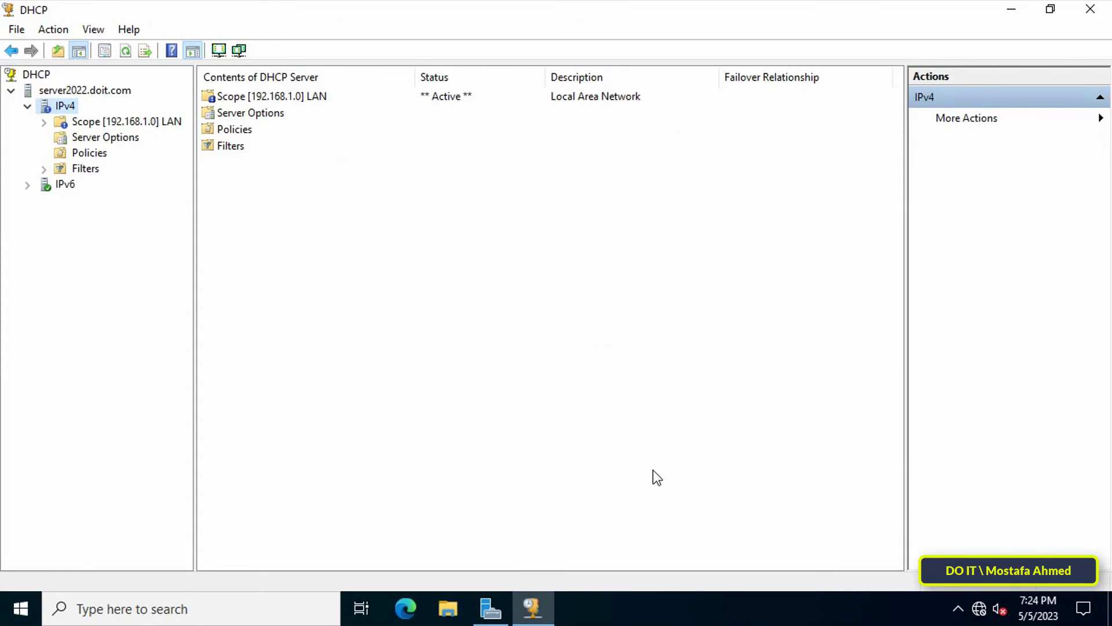
mouse_move(779, 257)
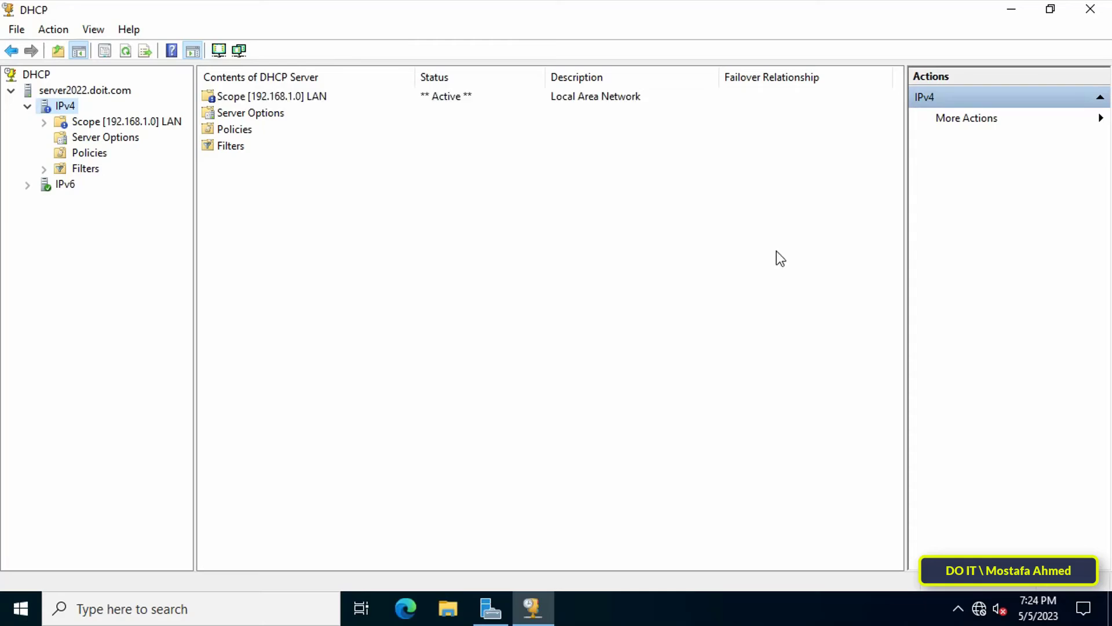
mouse_move(435, 293)
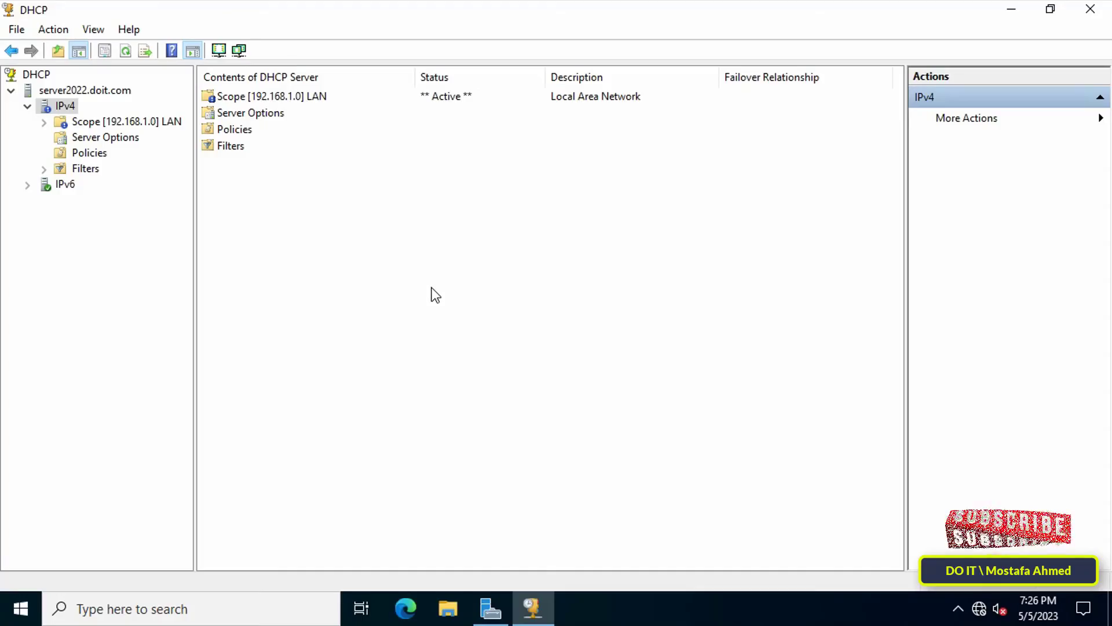
mouse_move(596, 356)
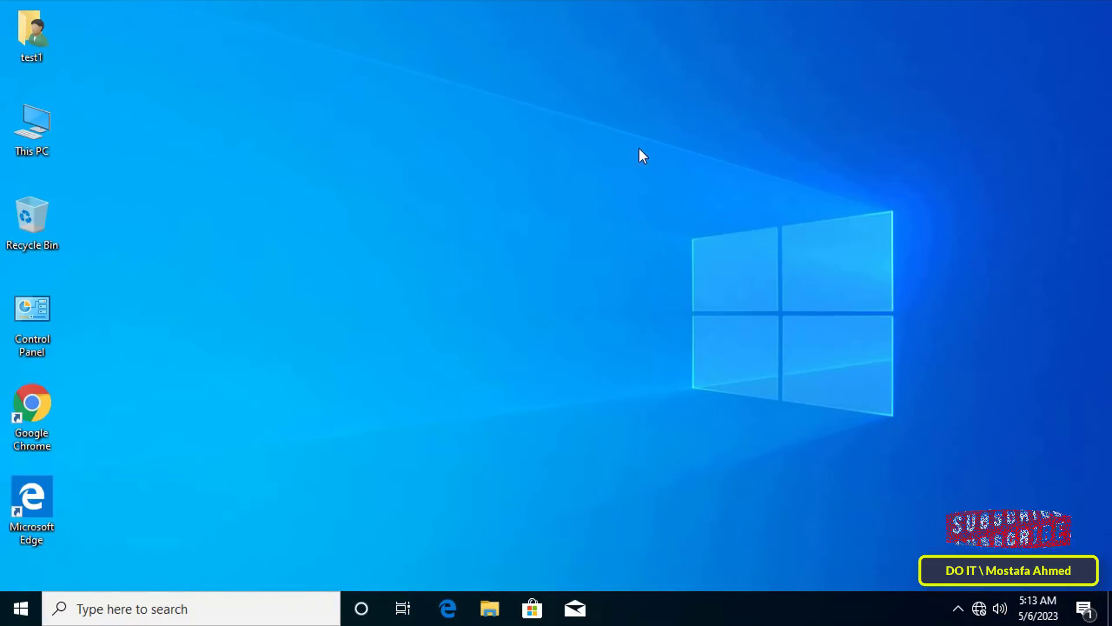
mouse_move(651, 186)
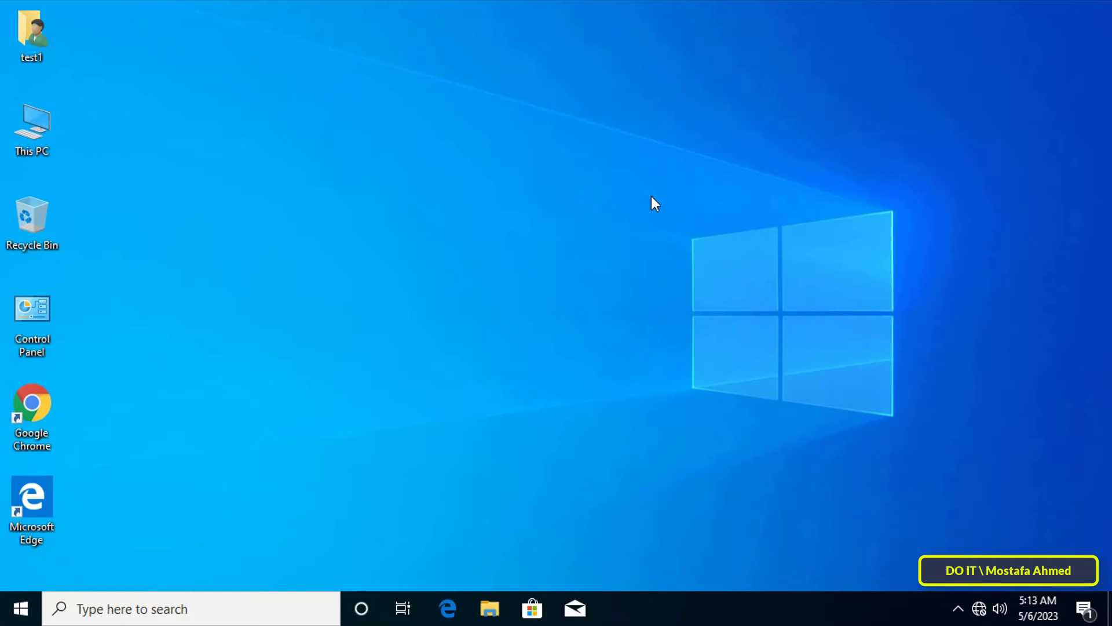
mouse_move(224, 381)
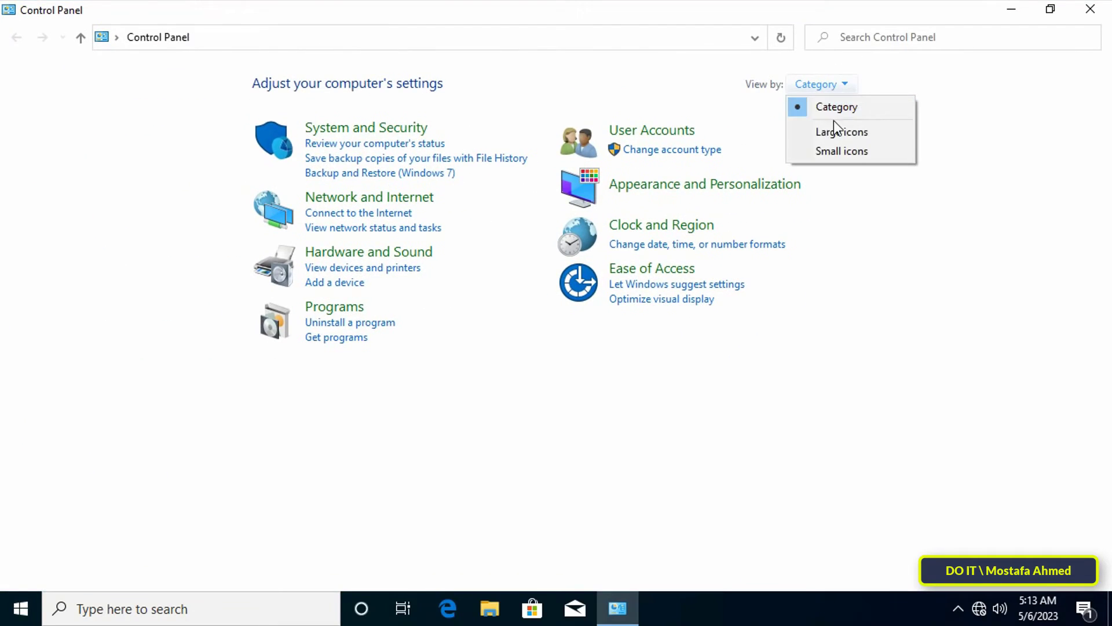
Step: Switch Control Panel to Large icons and open Ethernet0 status via Network and Sharing Center
click(841, 133)
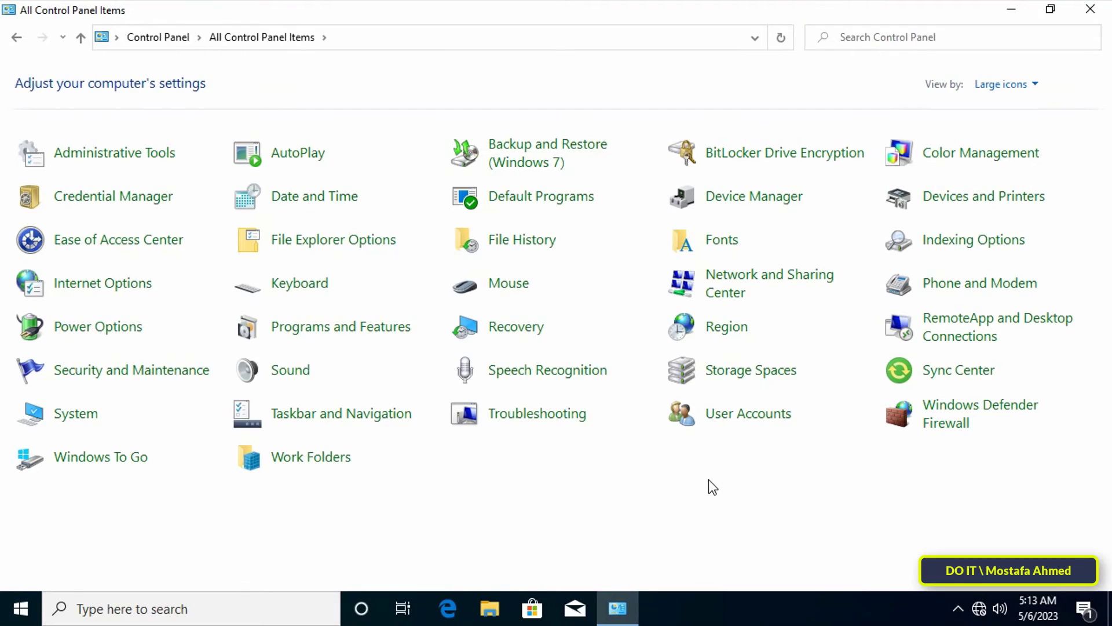
mouse_move(718, 298)
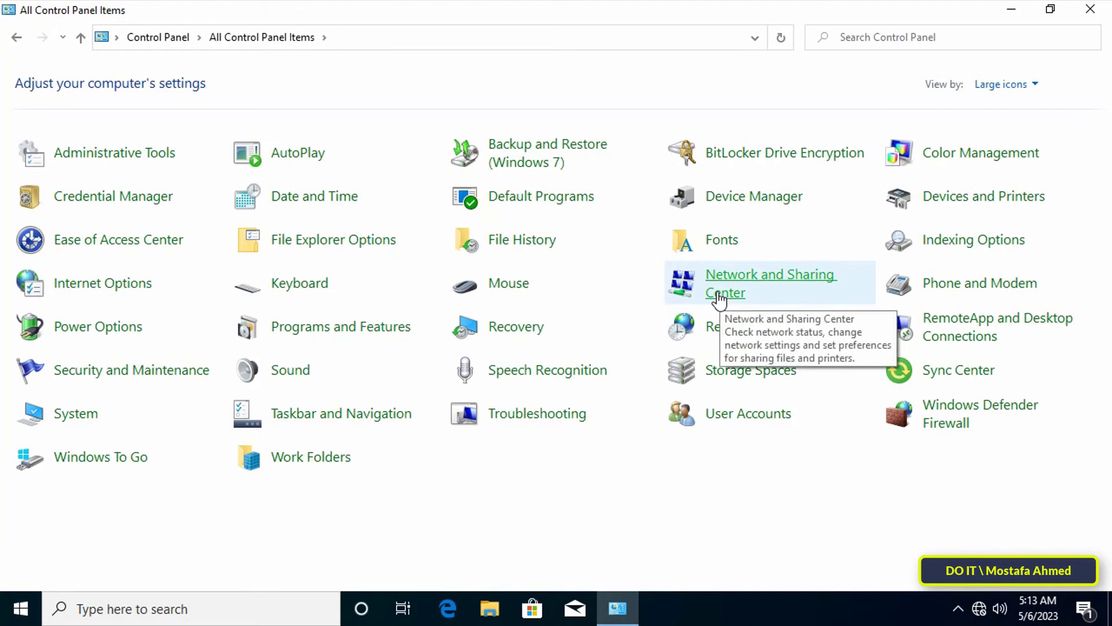
click(770, 283)
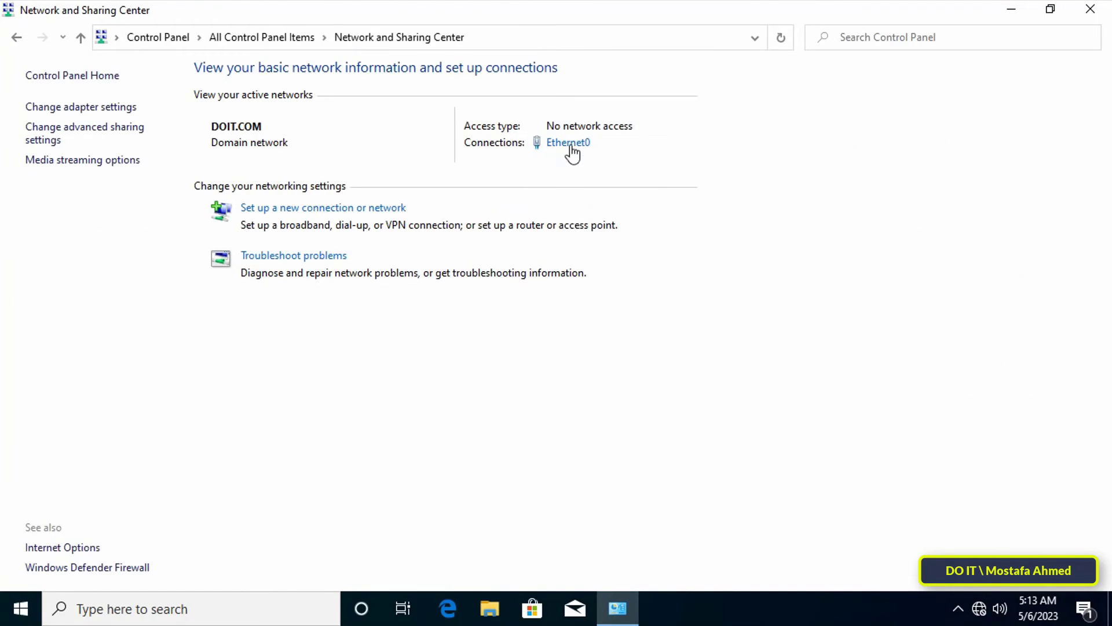
click(567, 142)
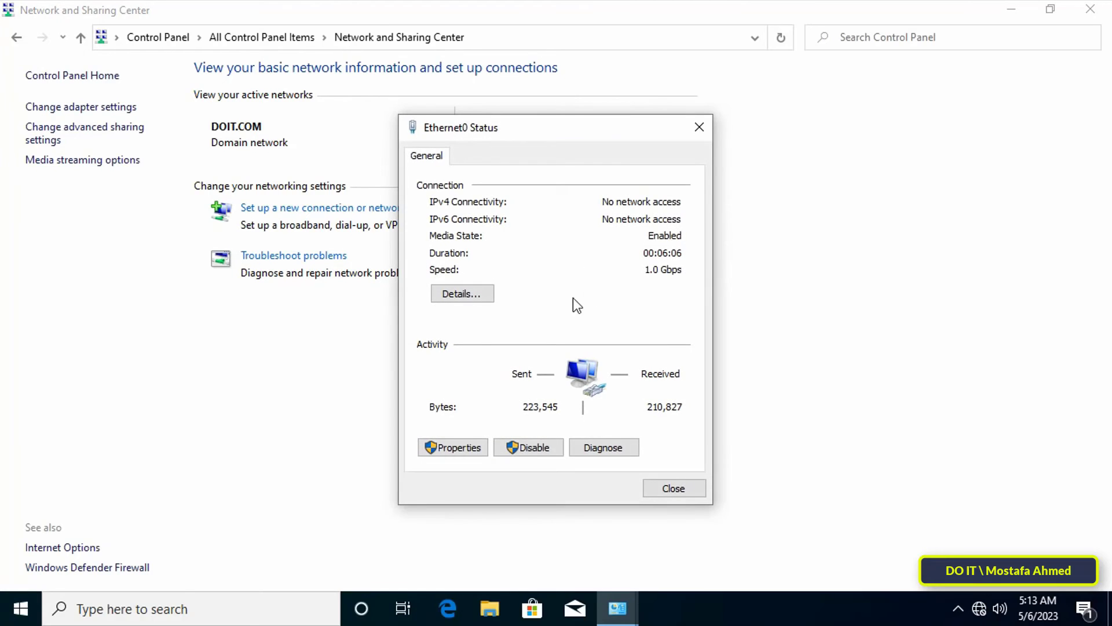
mouse_move(529, 393)
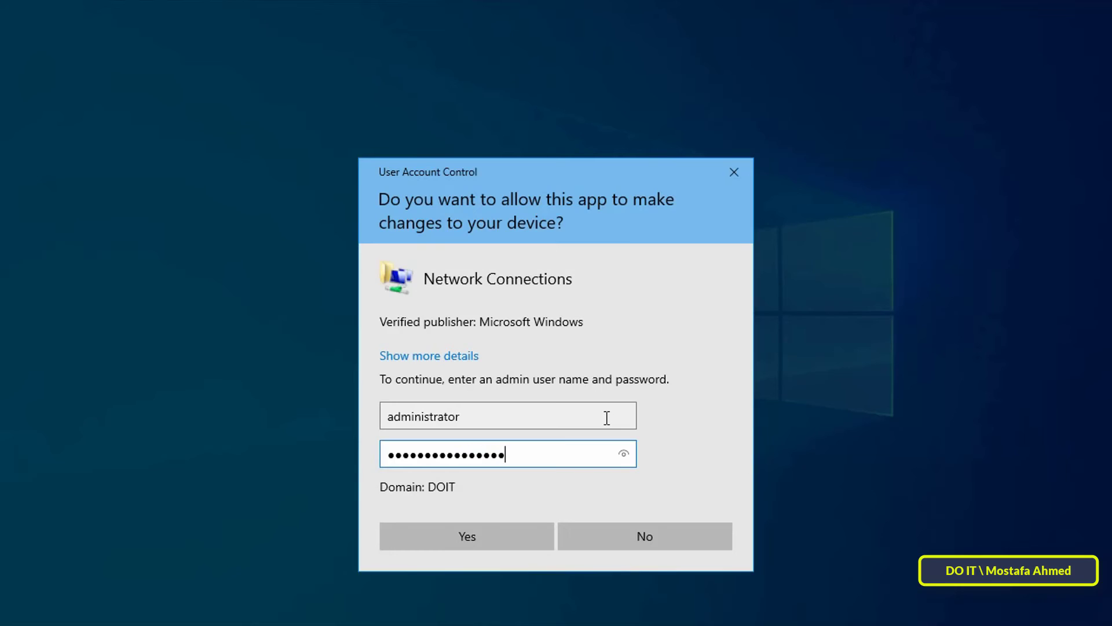
Step: Approve the admin prompt and set Ethernet0 IPv4 to obtain IP and DNS automatically
click(466, 536)
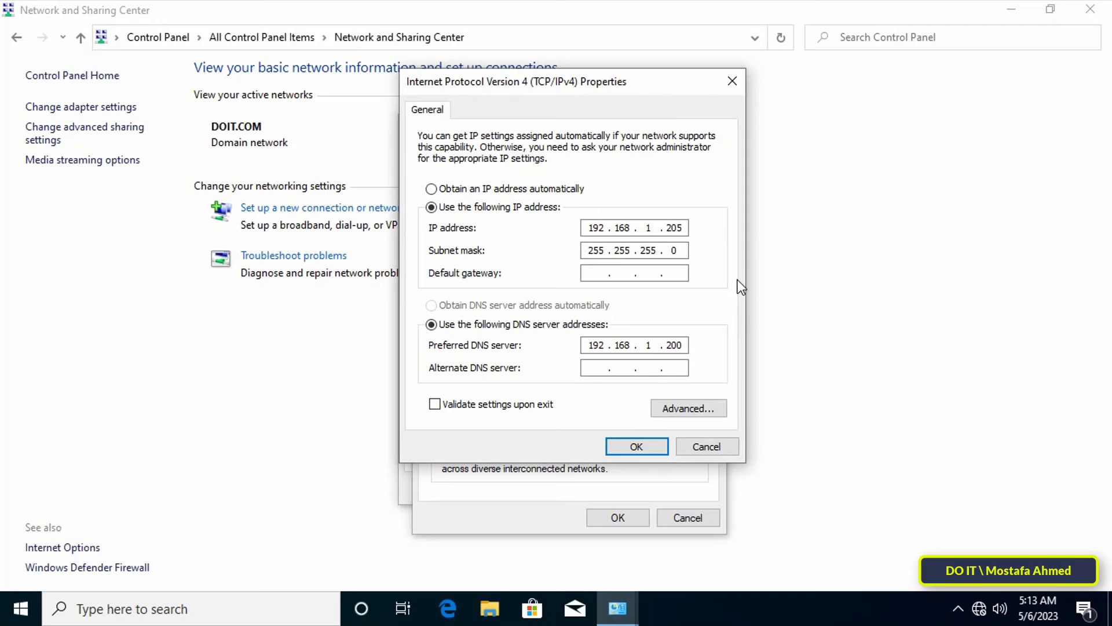
mouse_move(474, 196)
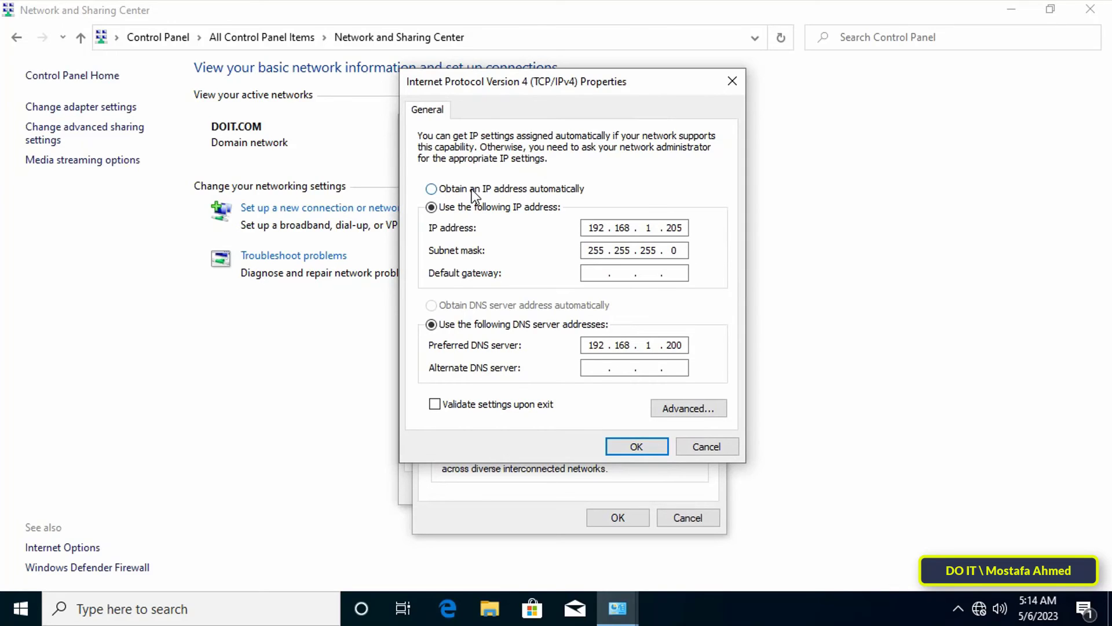
click(430, 188)
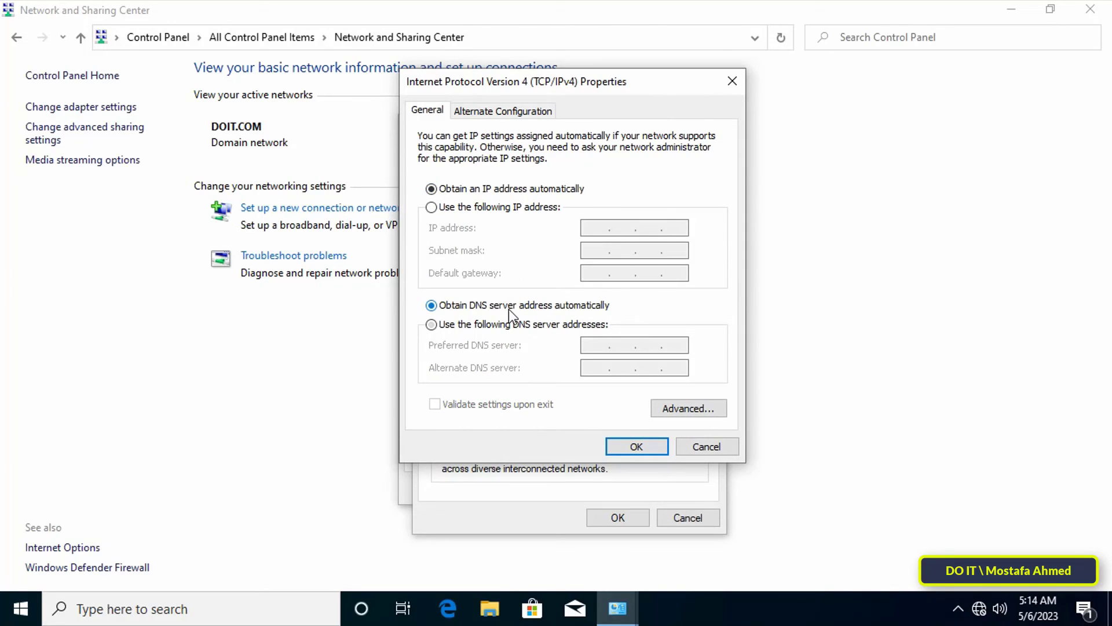
mouse_move(472, 284)
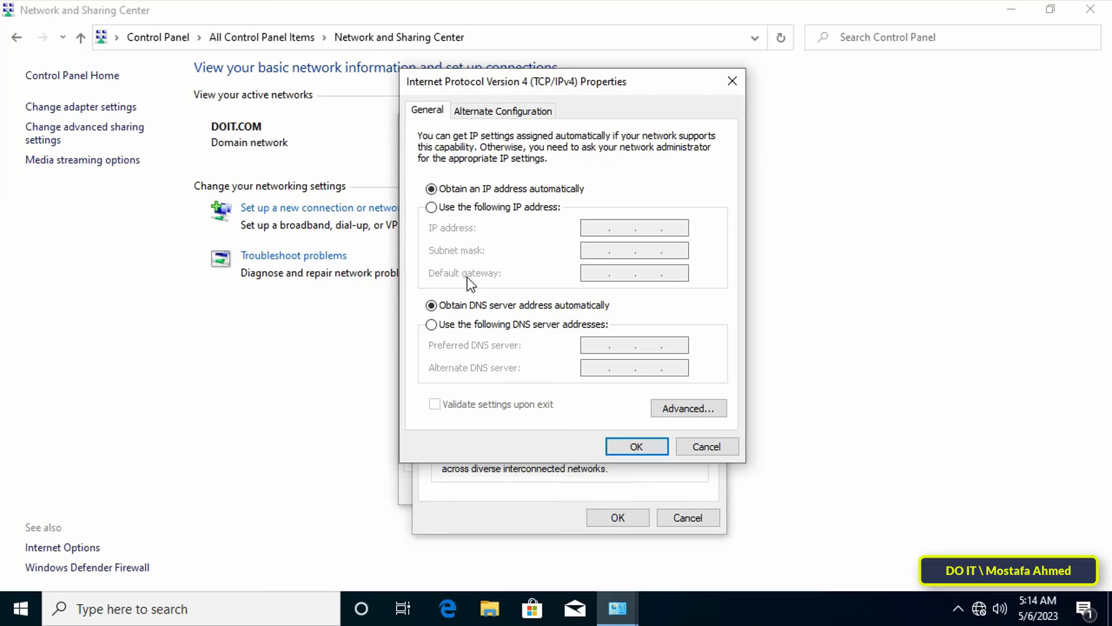
click(635, 447)
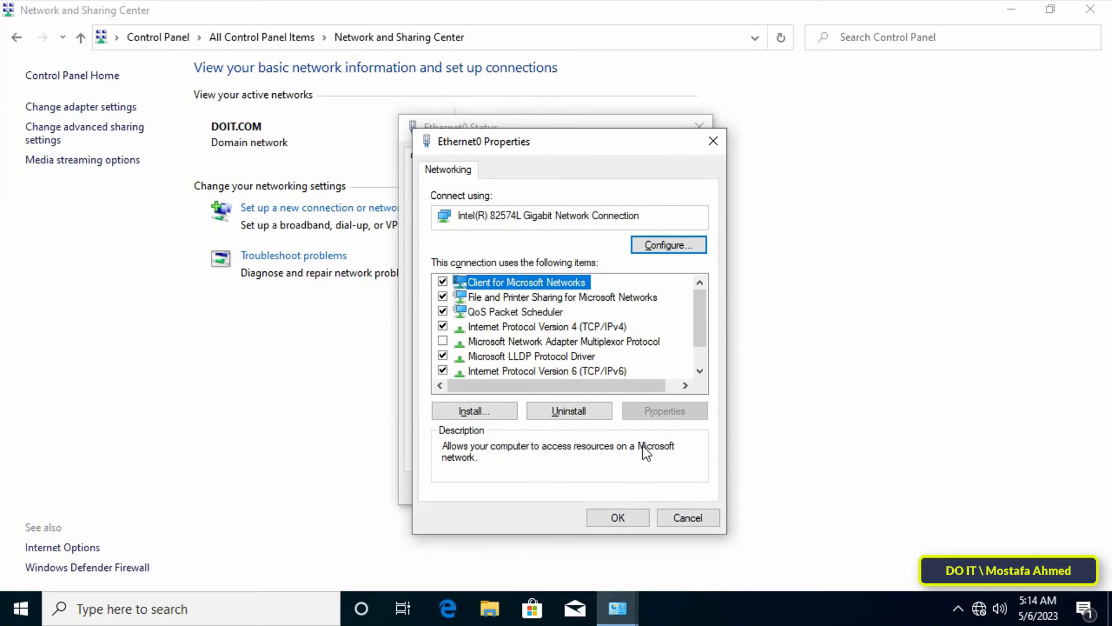
click(686, 517)
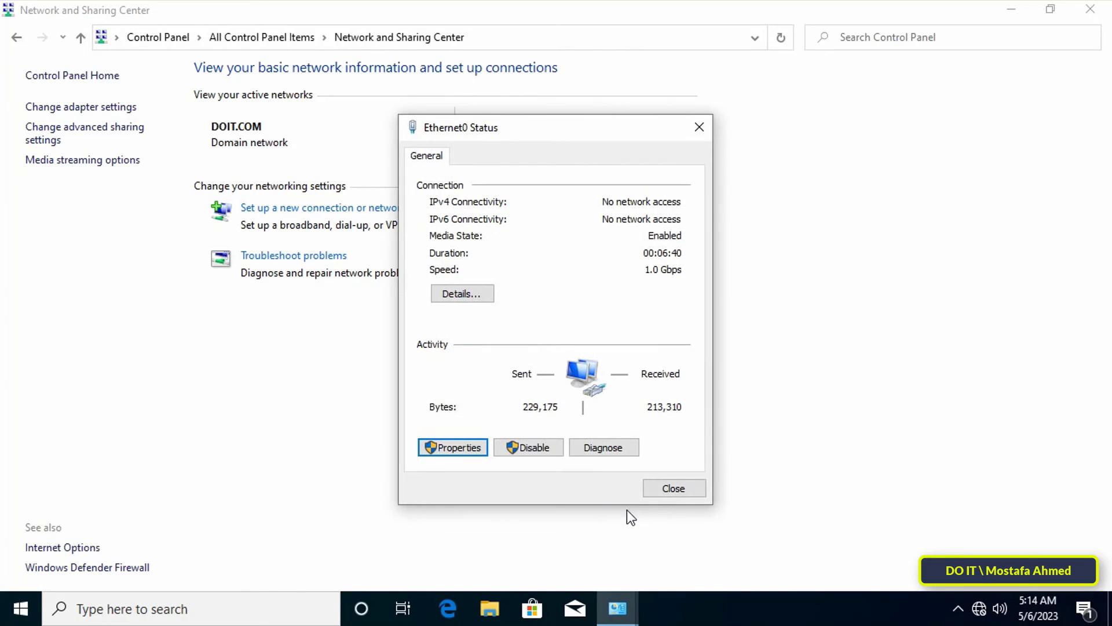
Step: Open Ethernet0 Details to confirm lease 192.168.1.100 from DHCP/DNS server 192.168.1.200
click(461, 293)
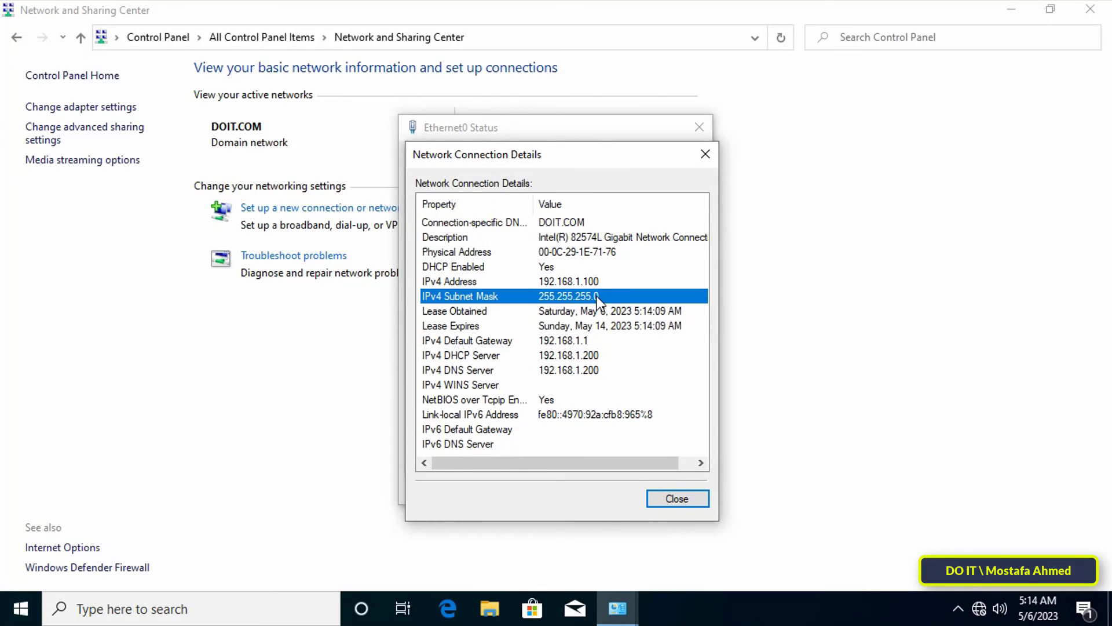
mouse_move(586, 417)
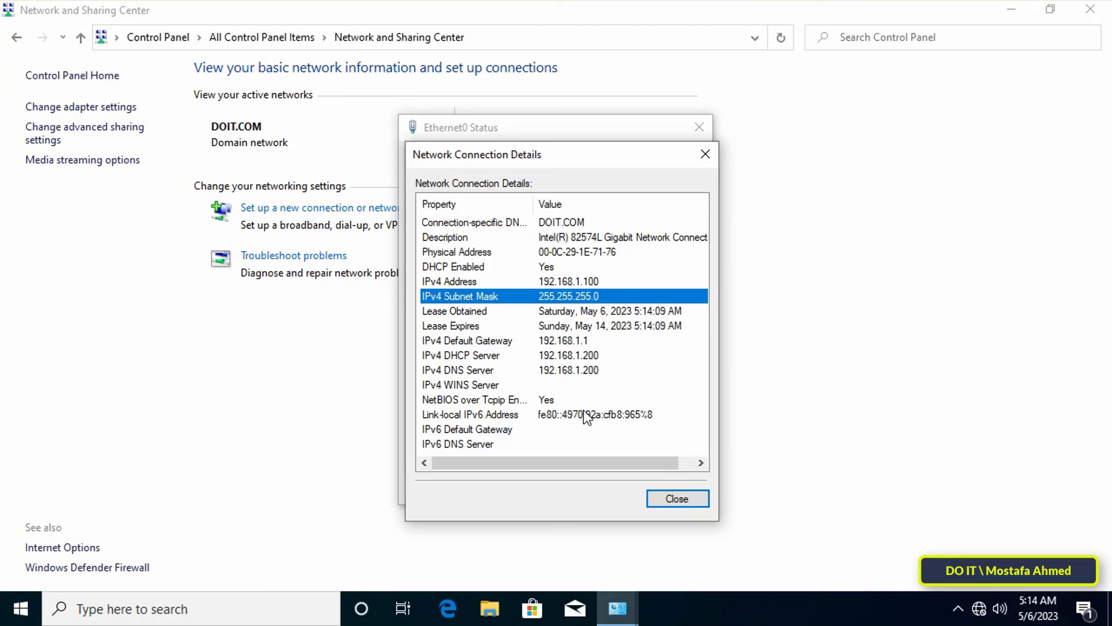
click(457, 370)
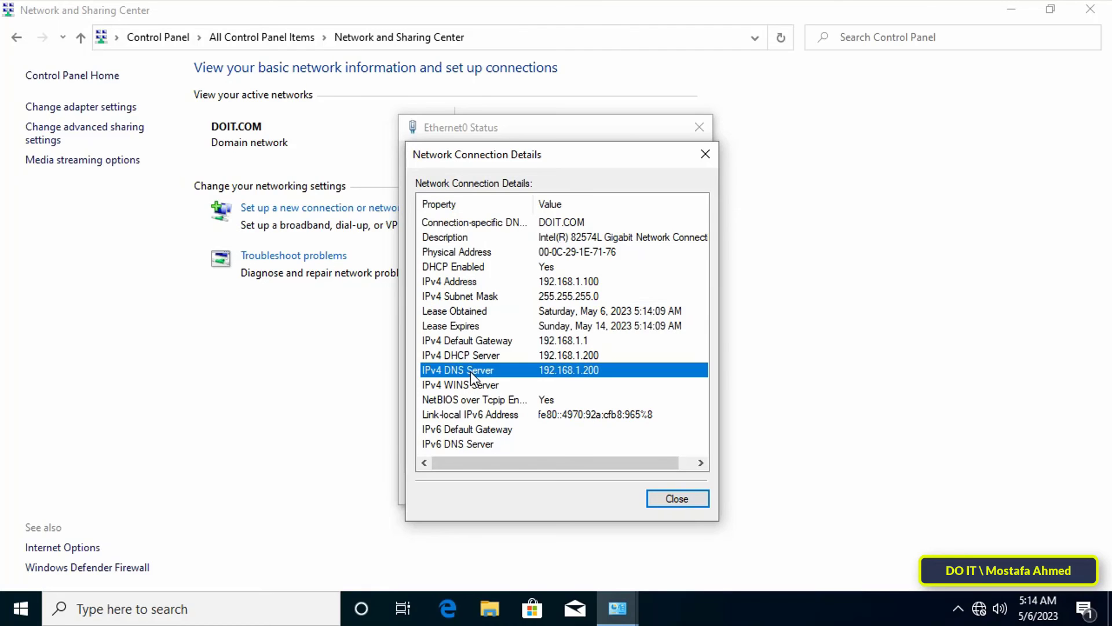
mouse_move(480, 358)
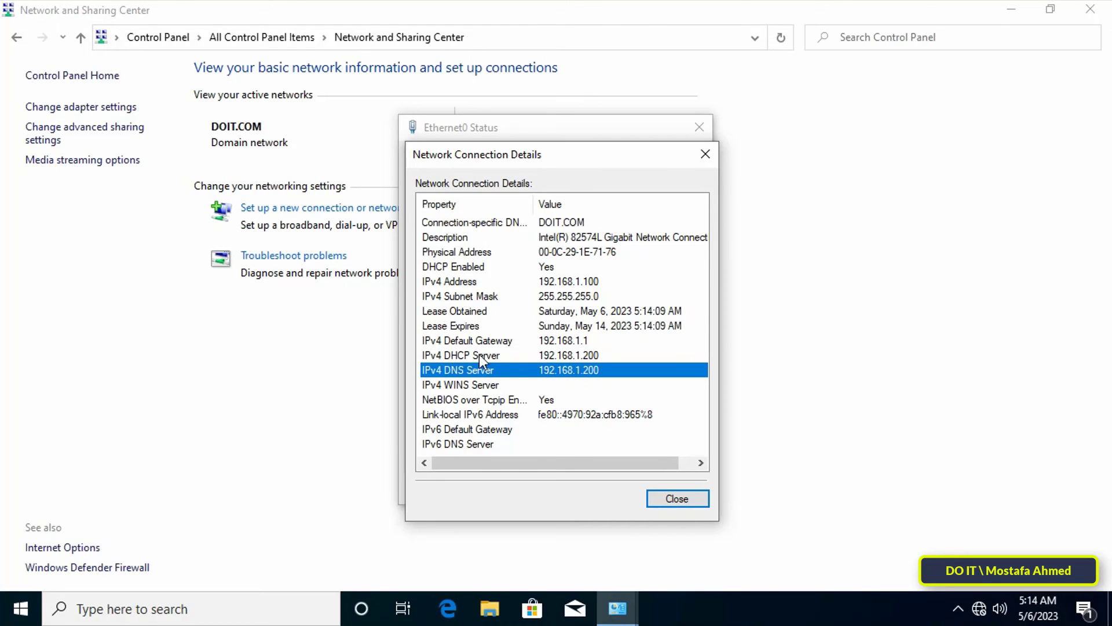